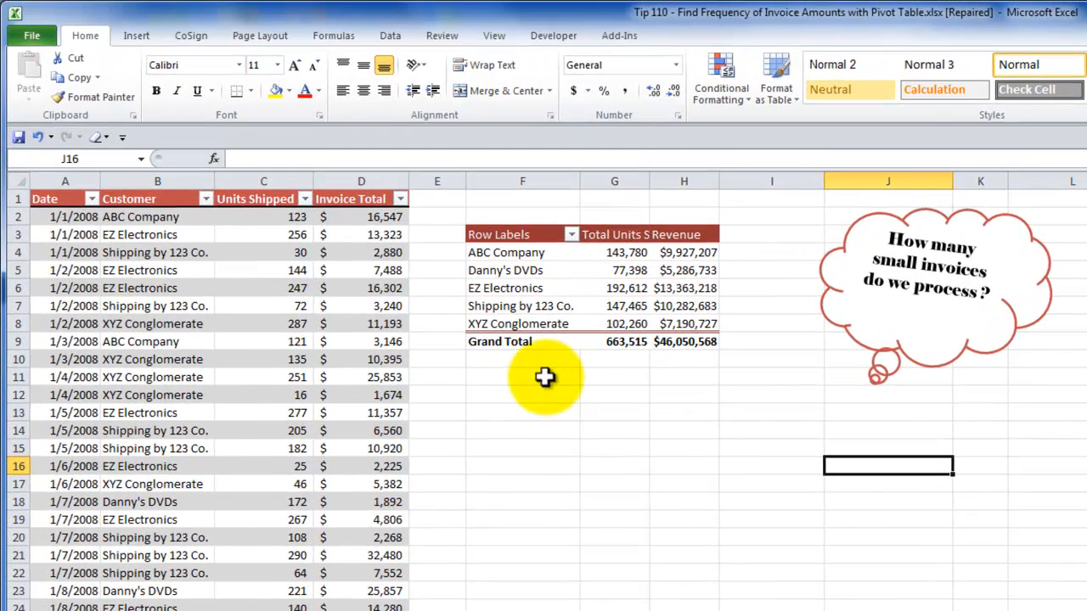
Activate the customer pivot and mark the entire pivot table via Select > Entire PivotTable
click(523, 377)
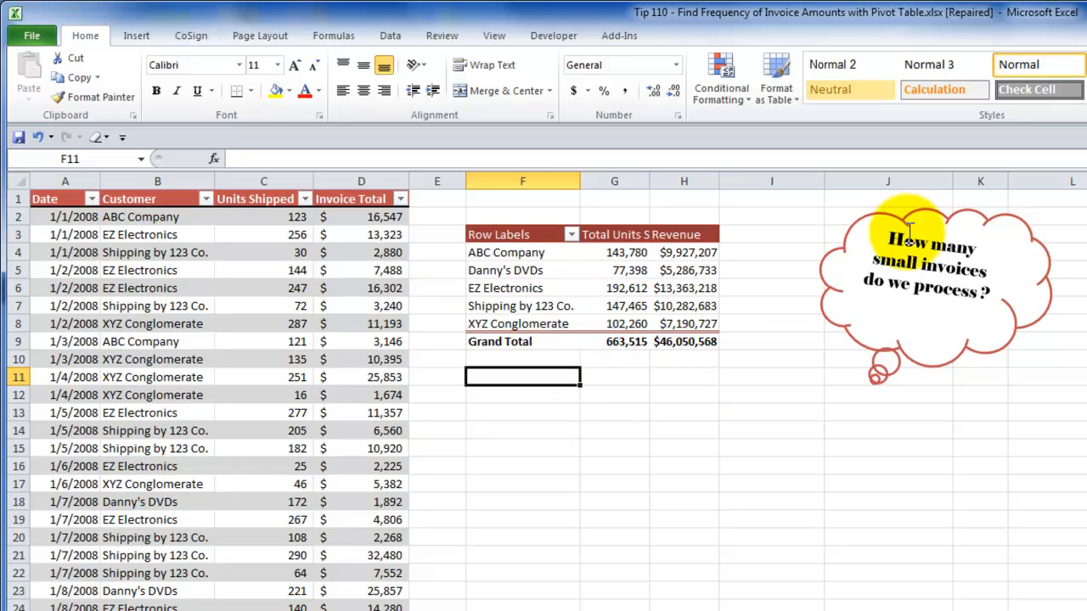
mouse_move(805, 224)
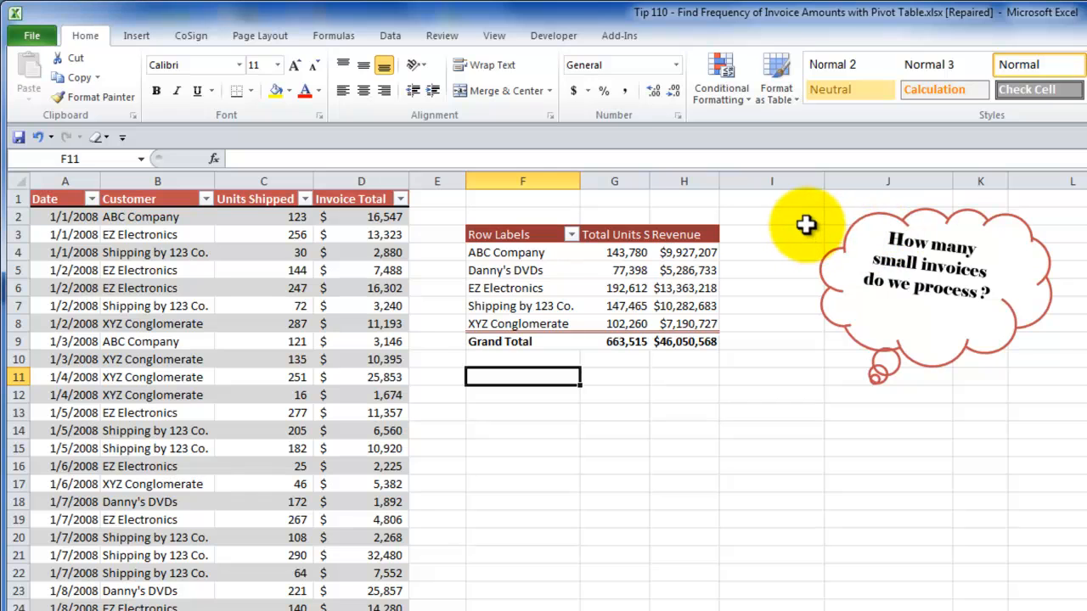
mouse_move(791, 219)
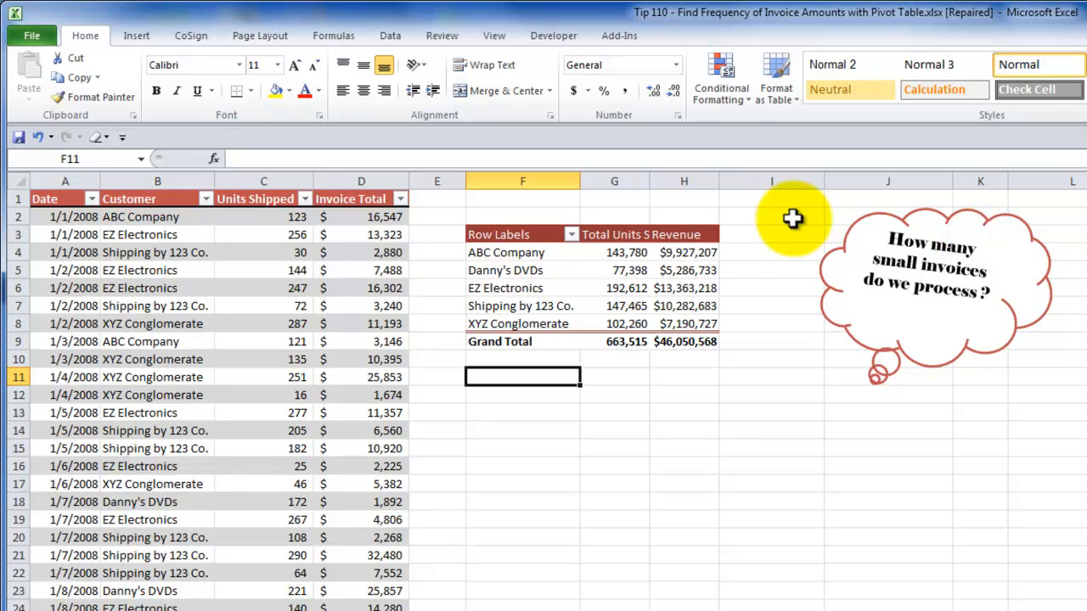
mouse_move(523, 270)
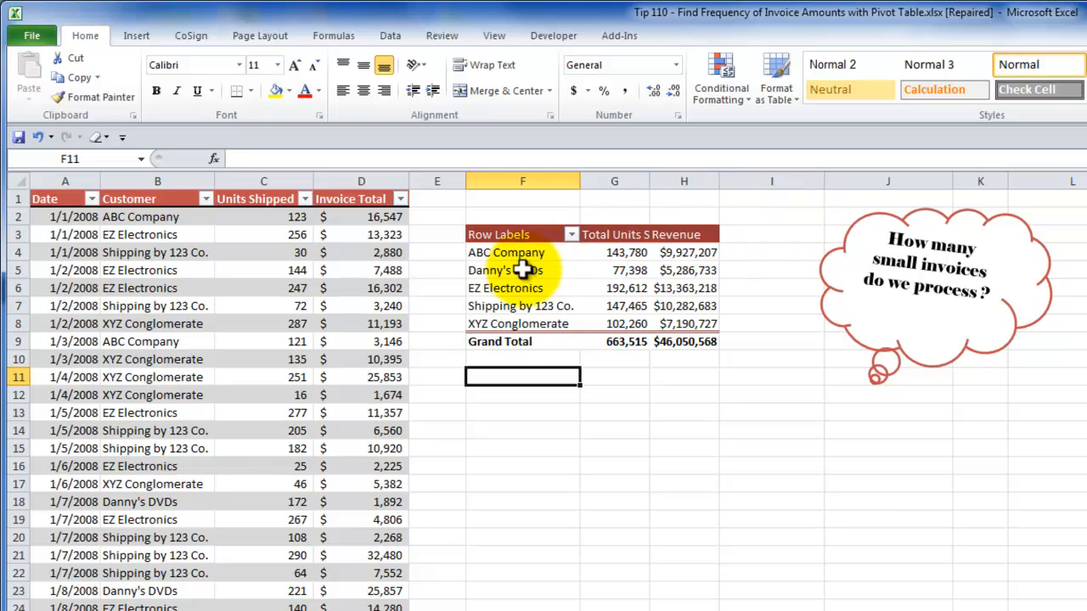
click(506, 270)
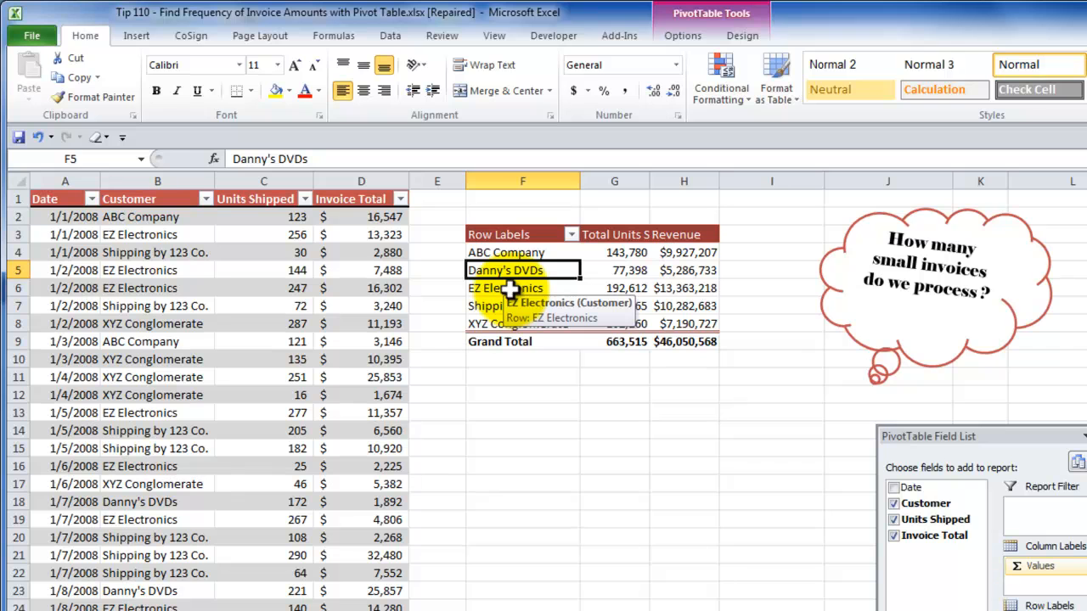
mouse_move(501, 305)
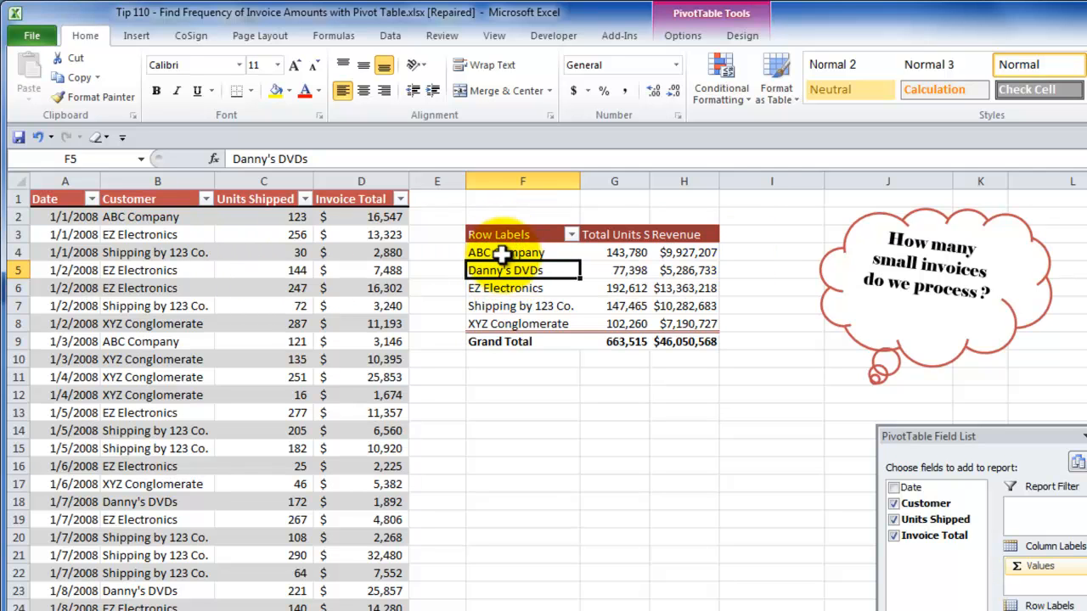
click(506, 252)
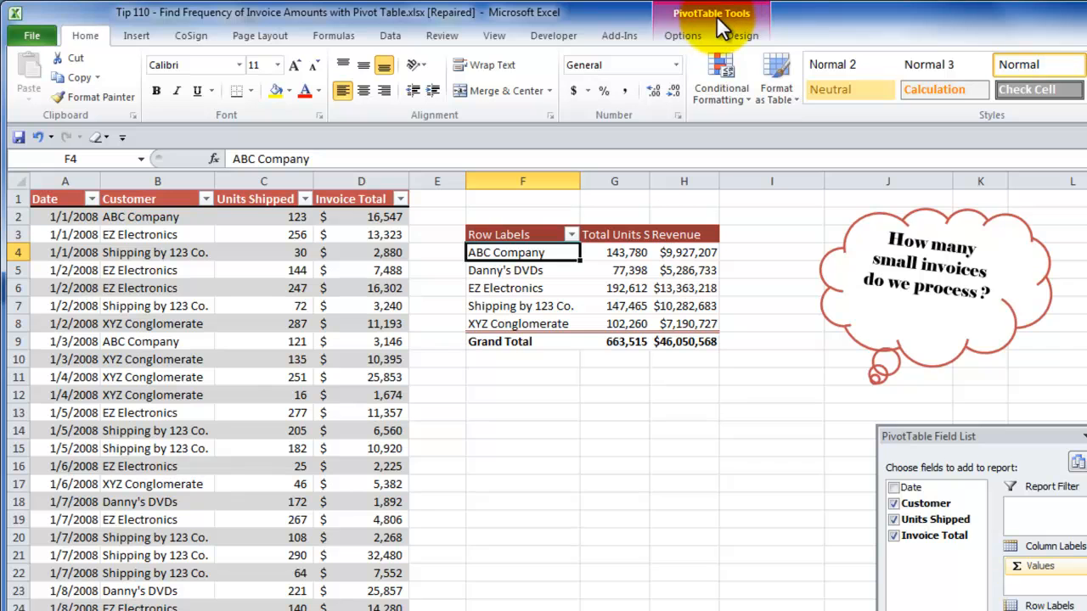
click(683, 36)
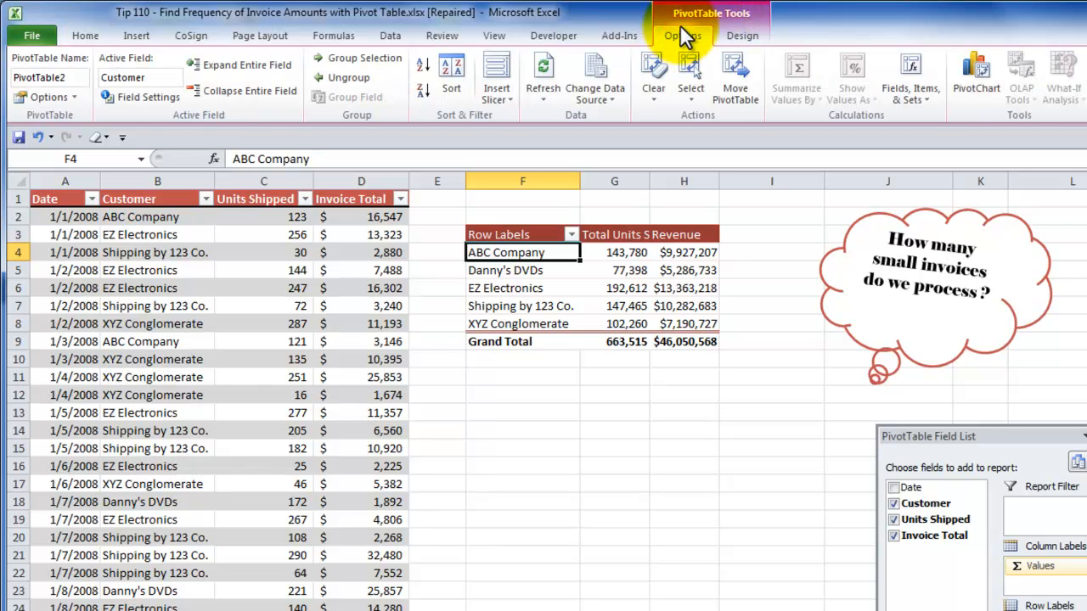
mouse_move(693, 81)
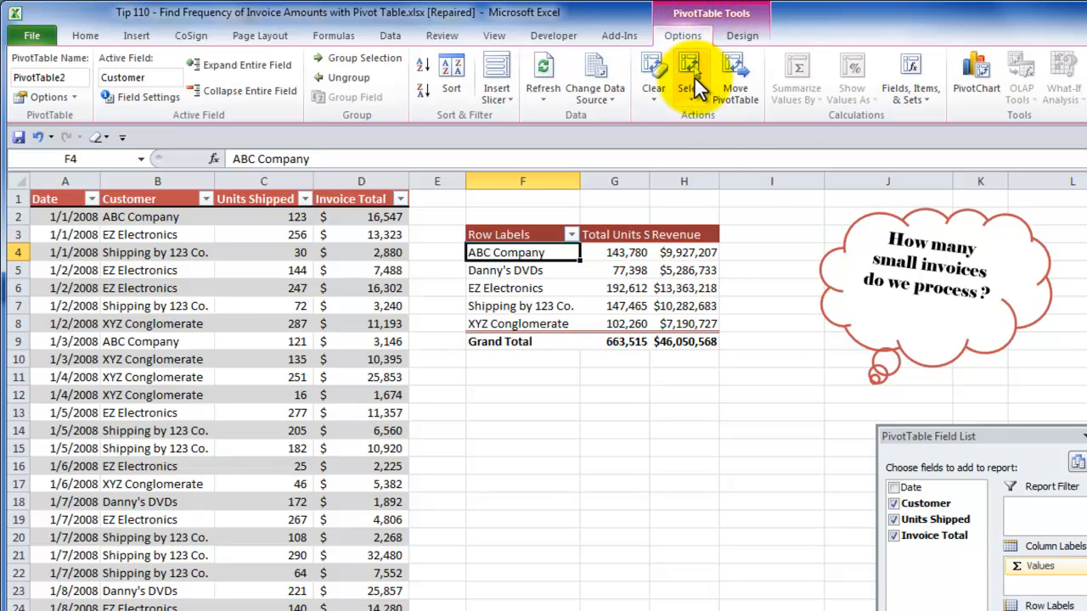
click(689, 77)
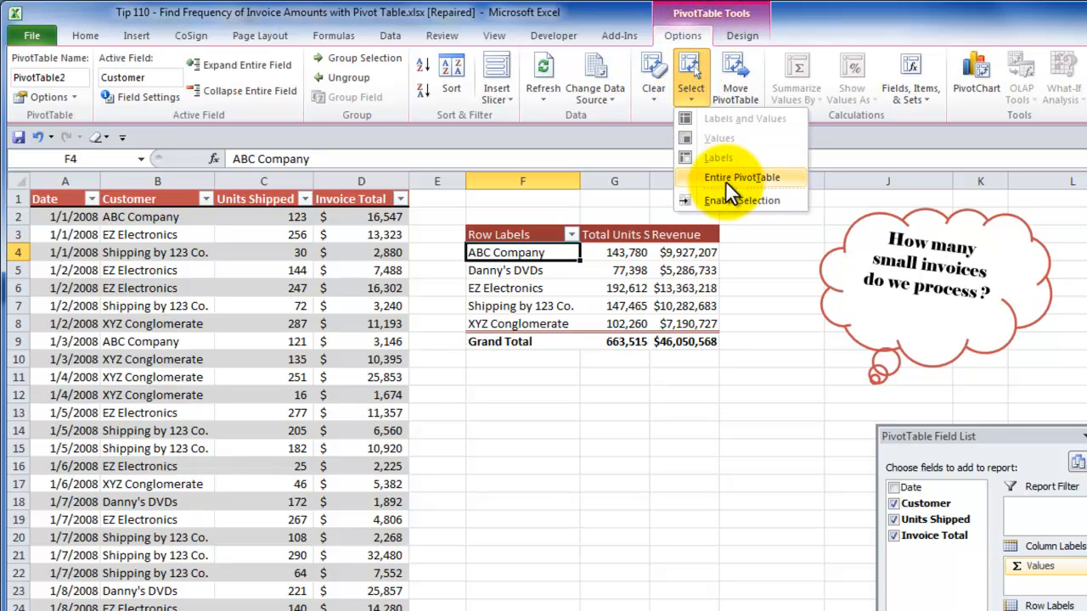
click(741, 177)
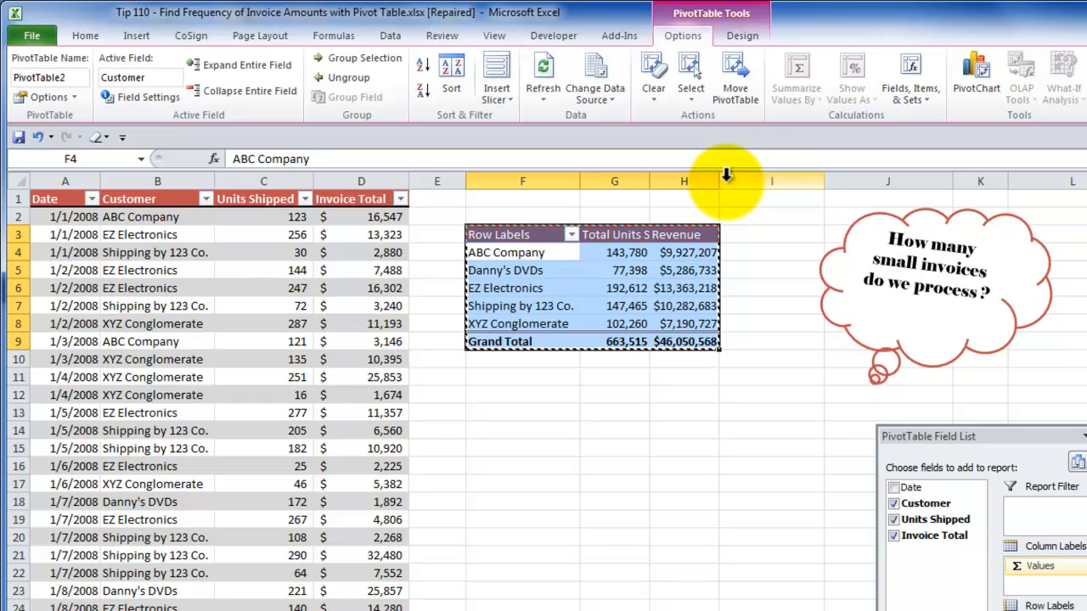
mouse_move(516, 459)
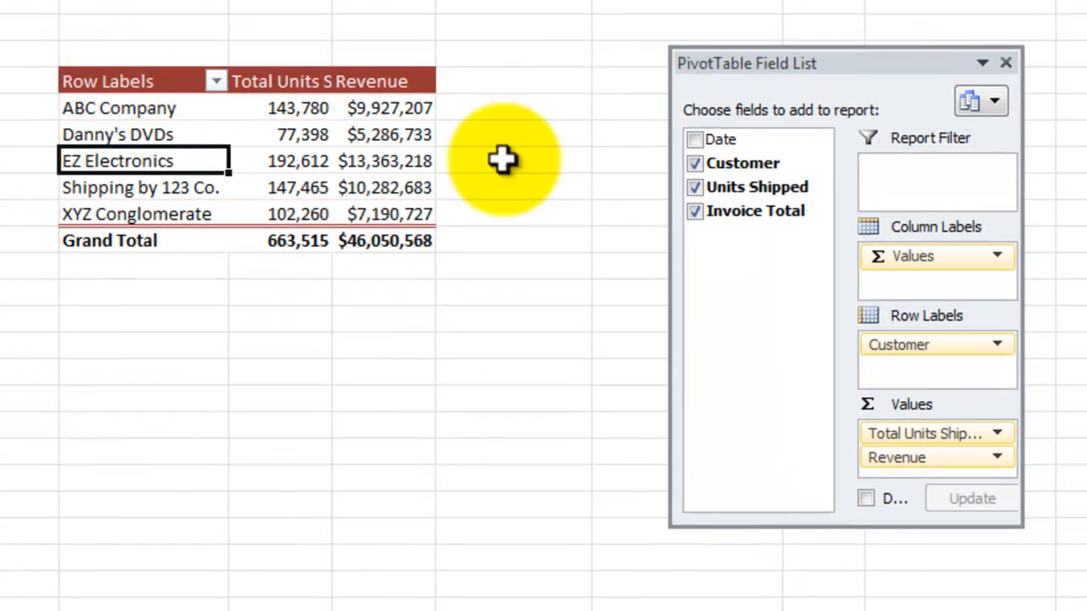
Remove Customer and Units Shipped from the copied pivot and make Invoice Total its row labels
click(694, 163)
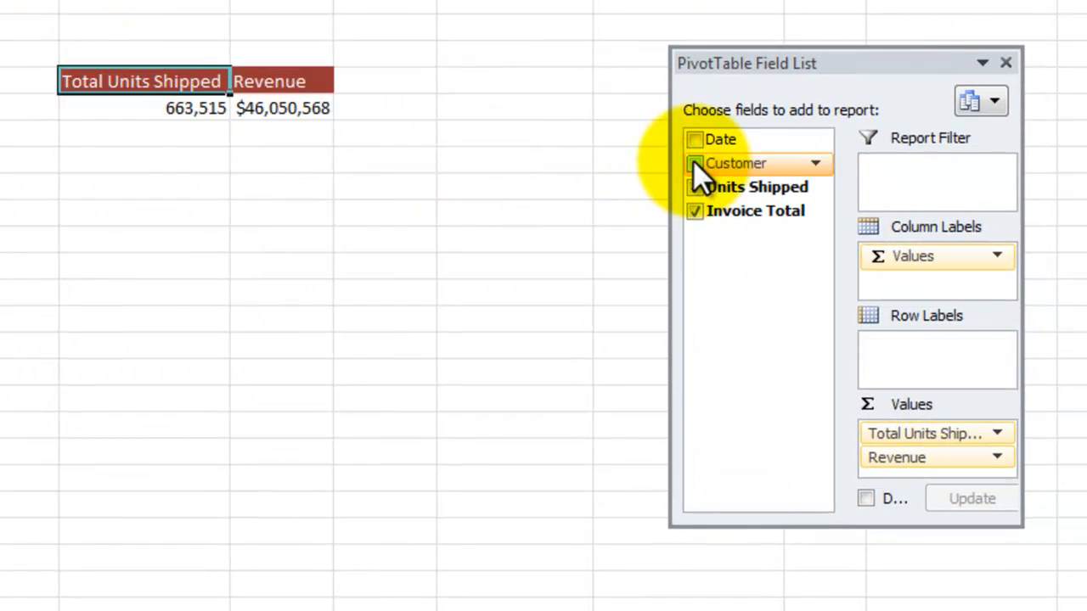
click(693, 187)
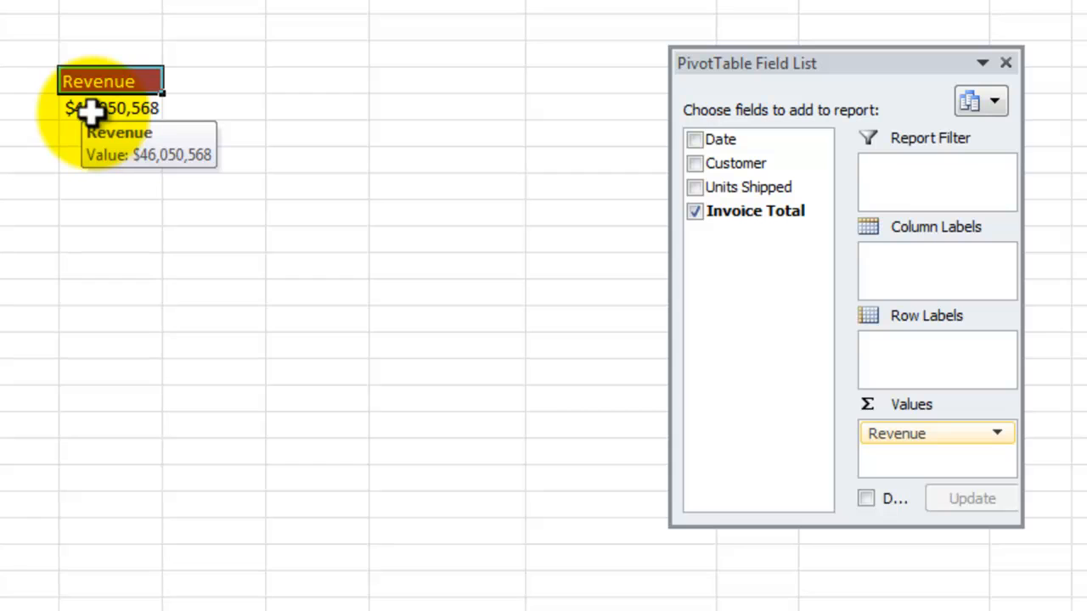
mouse_move(753, 211)
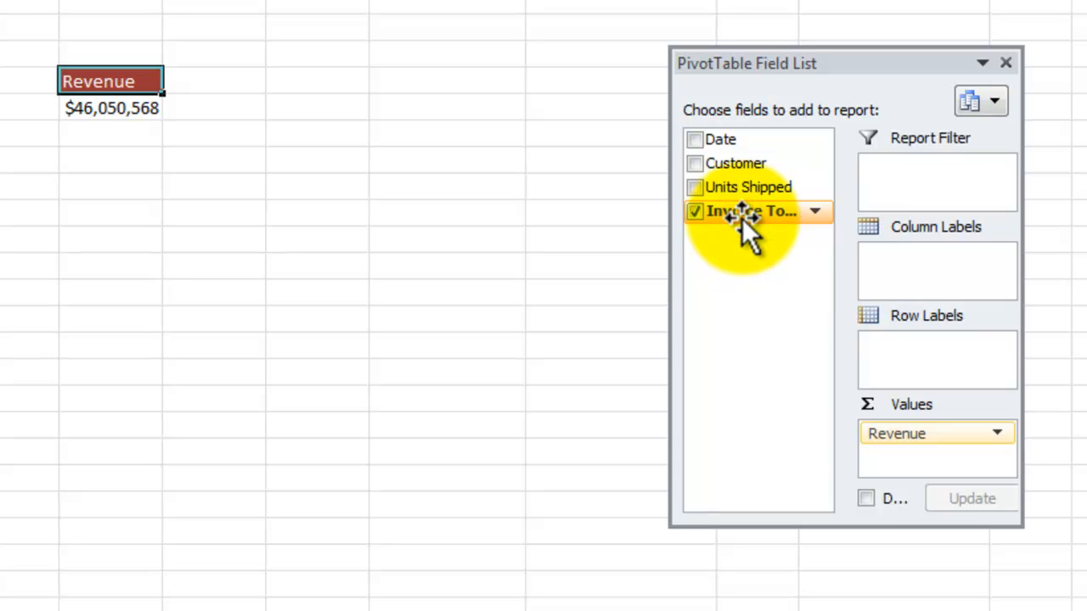
drag(750, 210, 921, 343)
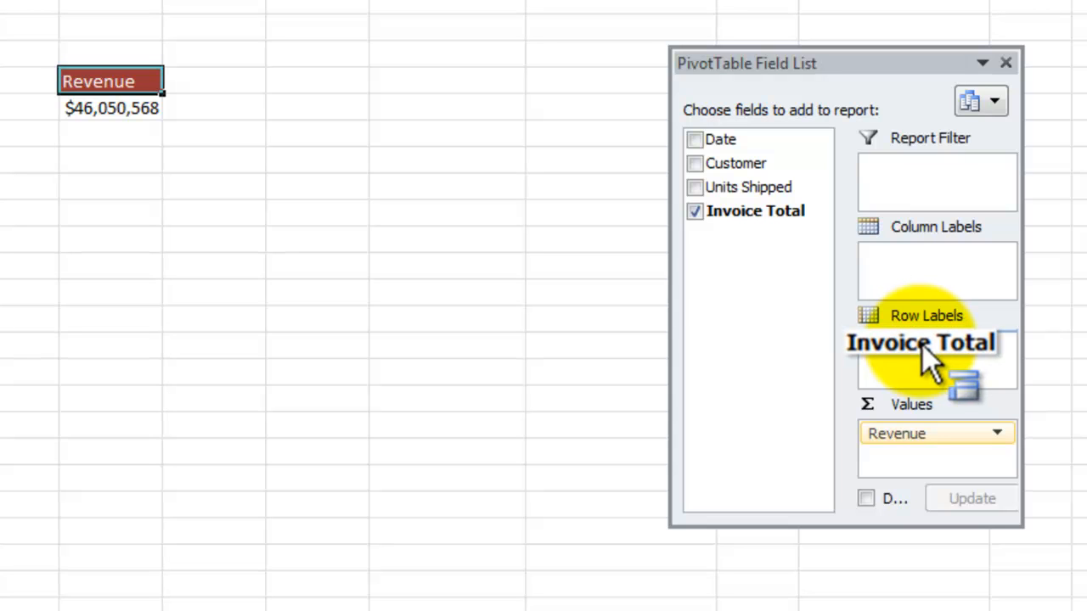
drag(920, 343, 934, 357)
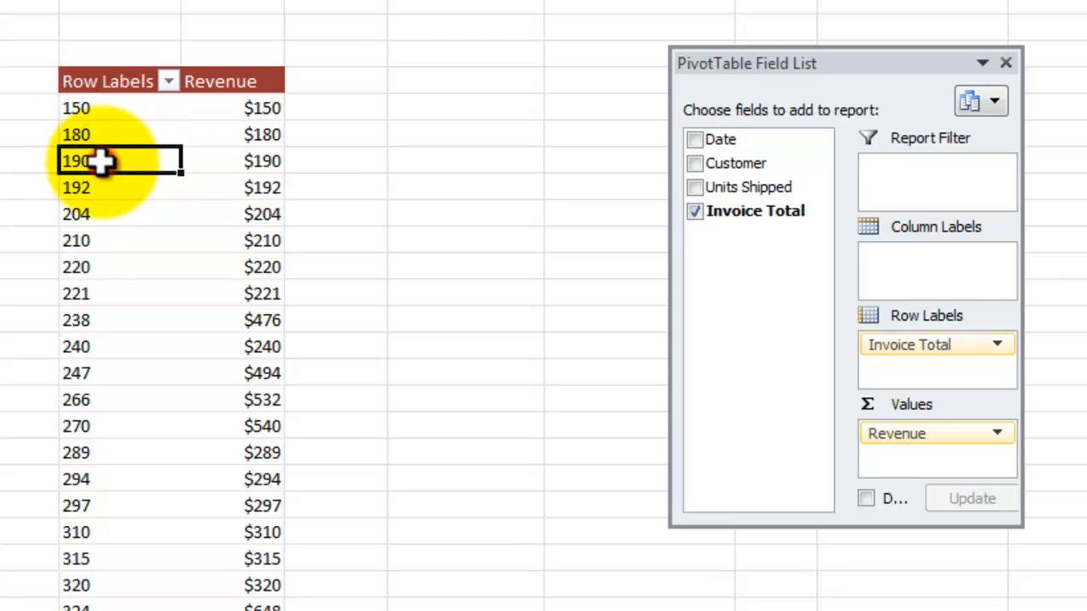
mouse_move(100, 159)
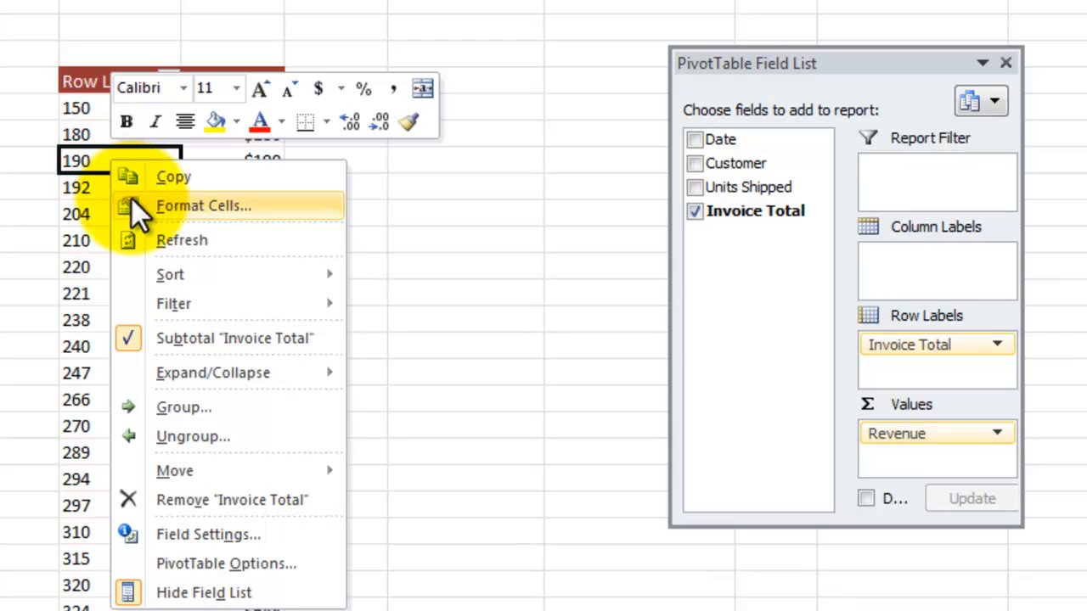
mouse_move(203, 407)
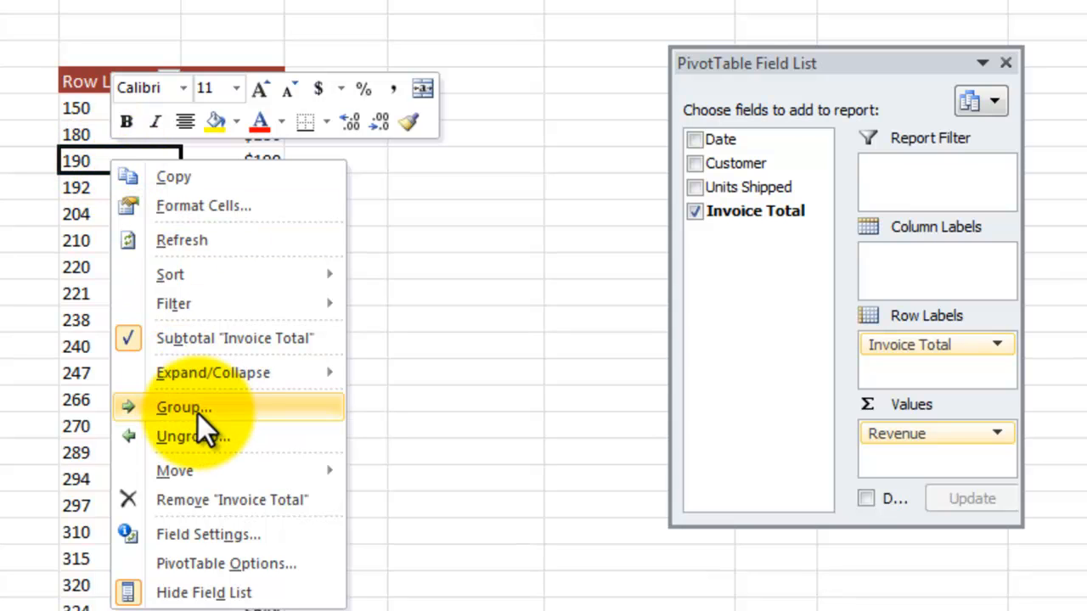
Group the invoice total rows into 5000-wide bins starting at 150-5149
click(183, 407)
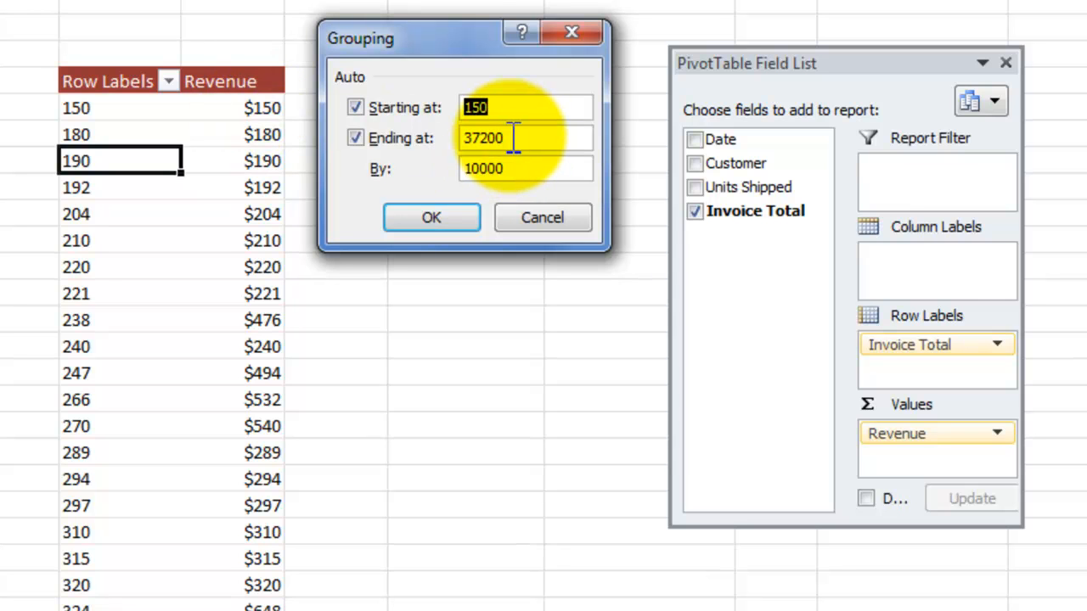
mouse_move(513, 186)
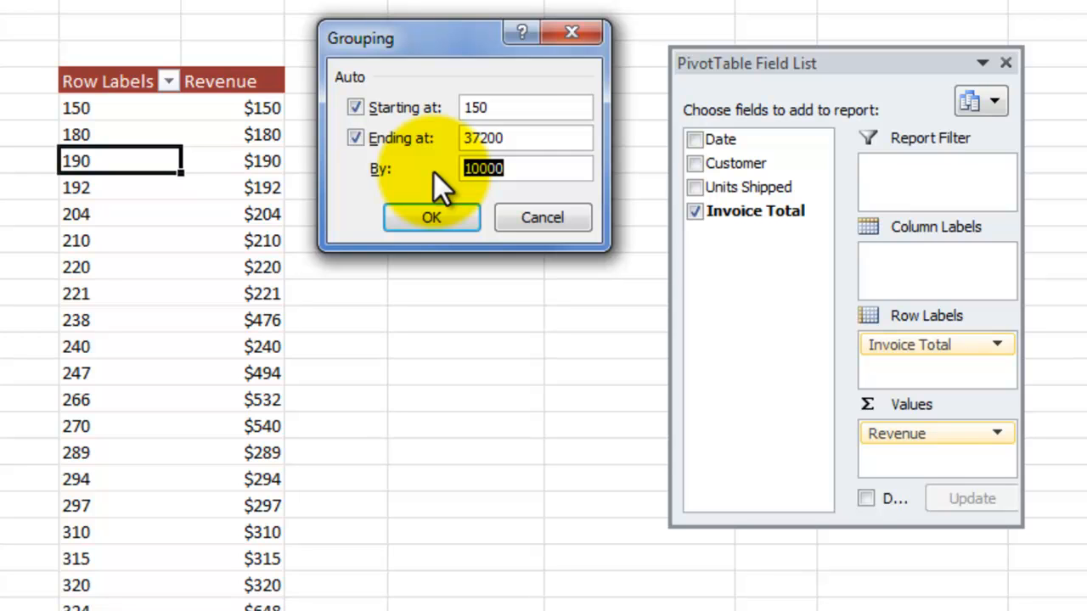
text(5)
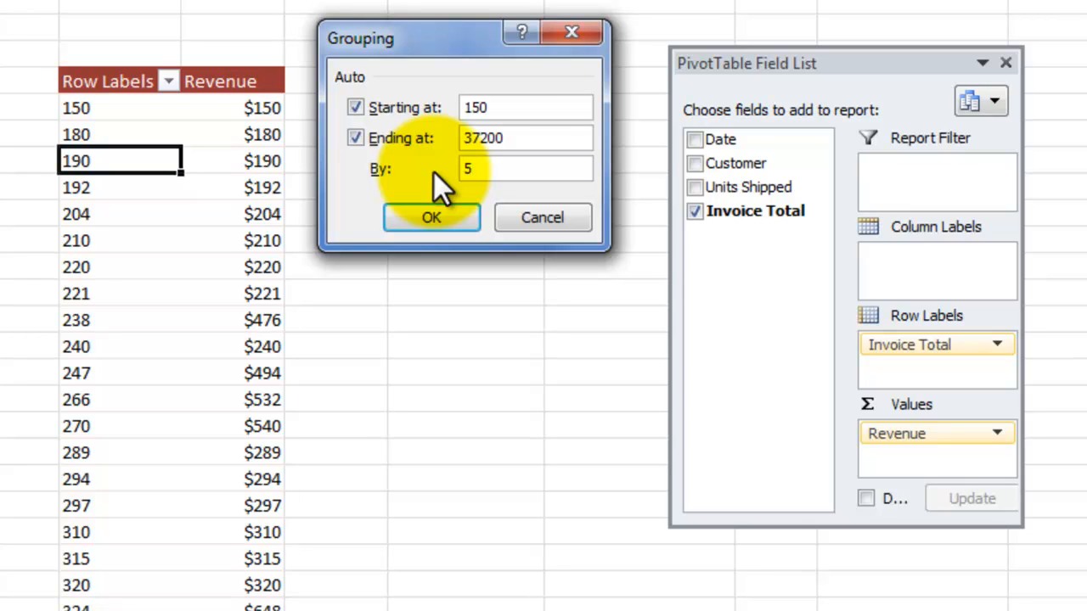
text(000)
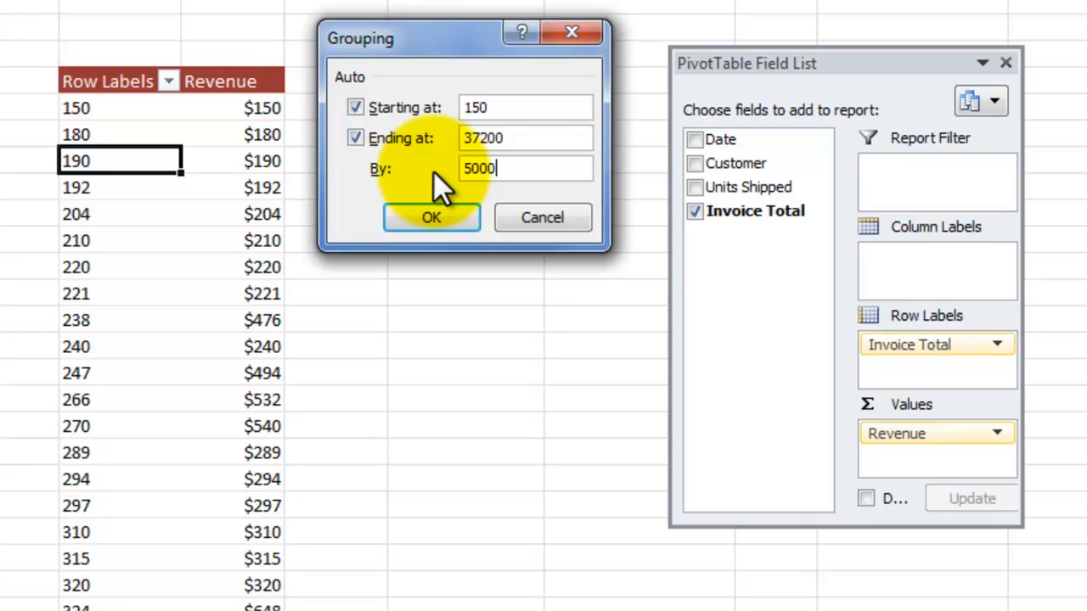
click(432, 217)
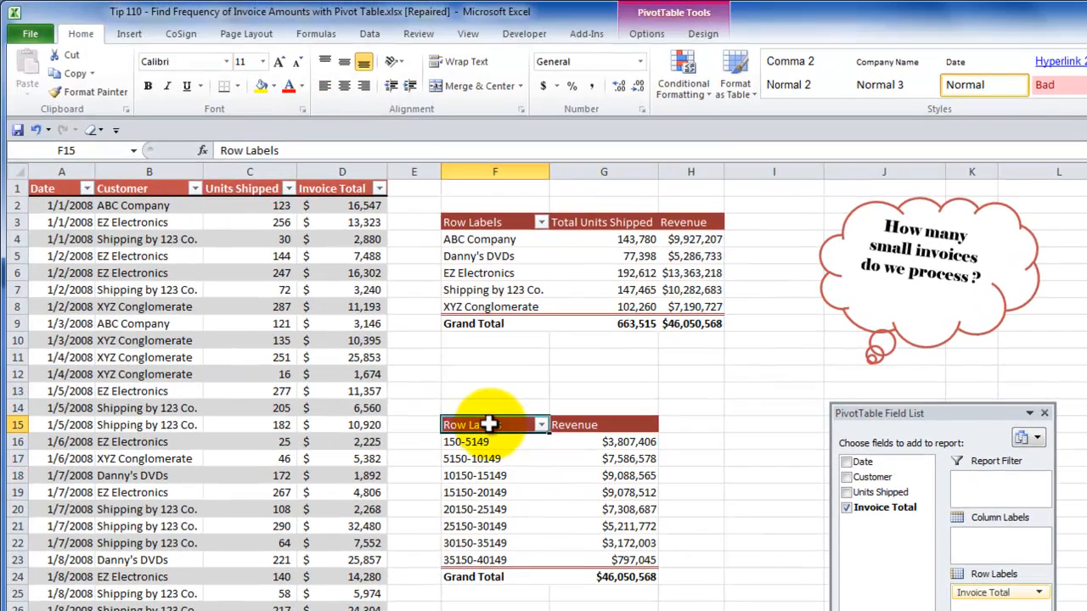
Change the grouped pivot's Row Labels heading to 'Bin Distribution'
double_click(472, 424)
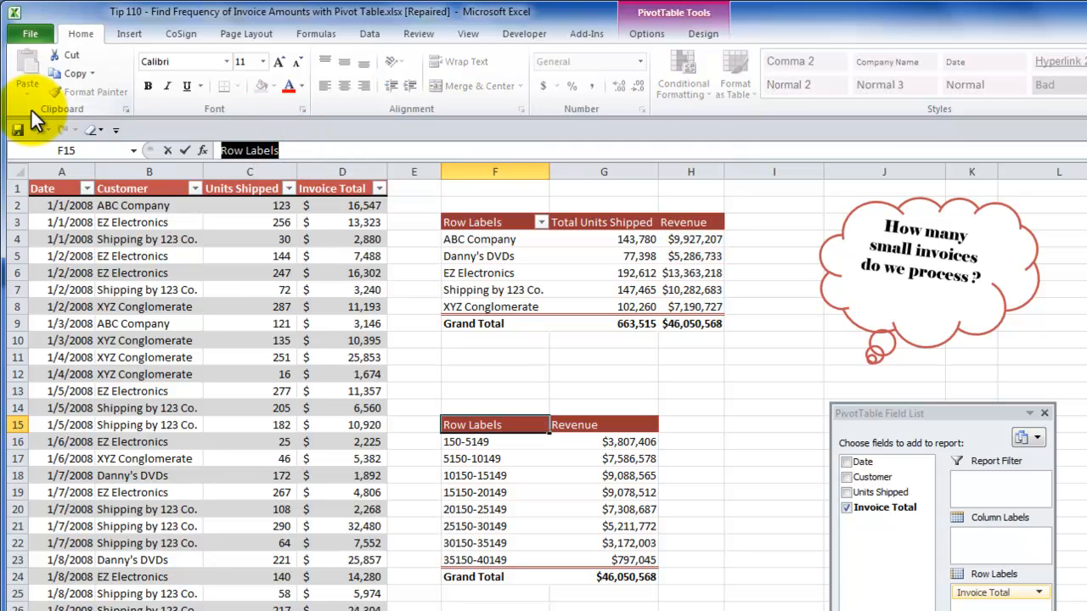
text(Bin Di)
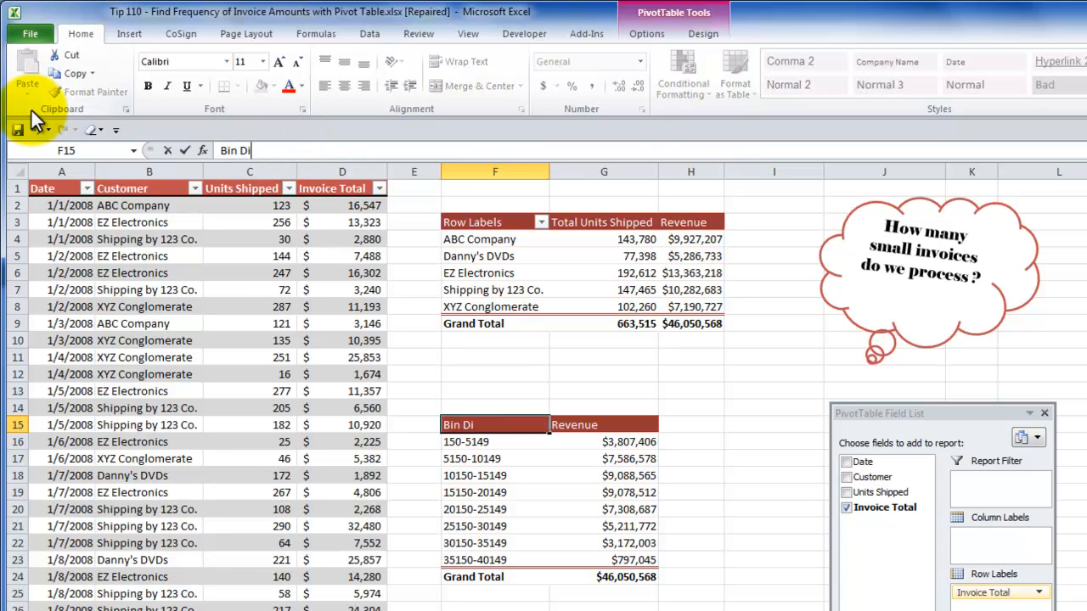
text(stribution)
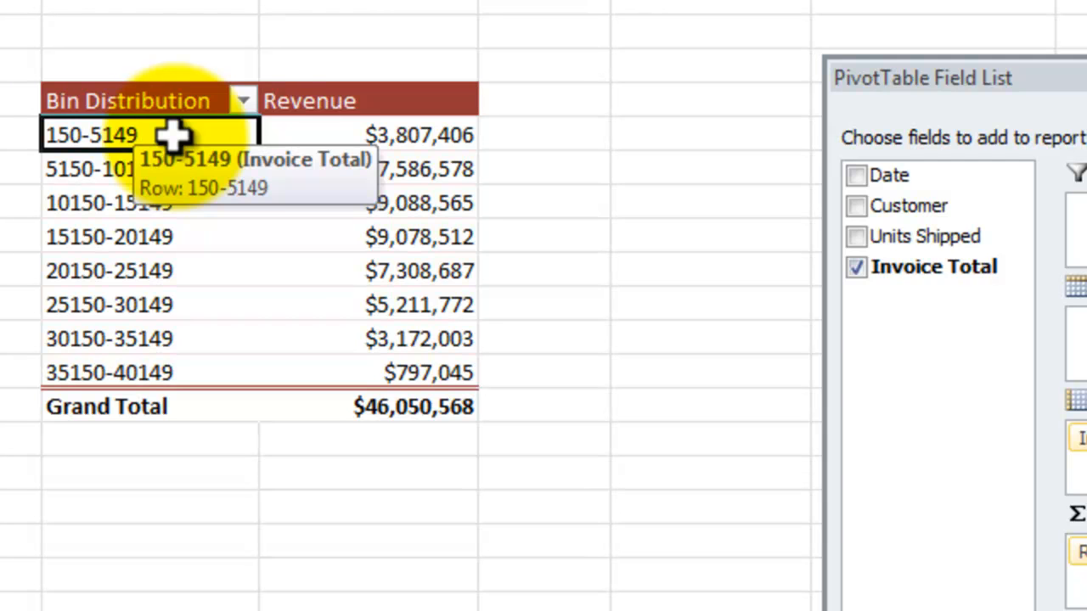
mouse_move(190, 170)
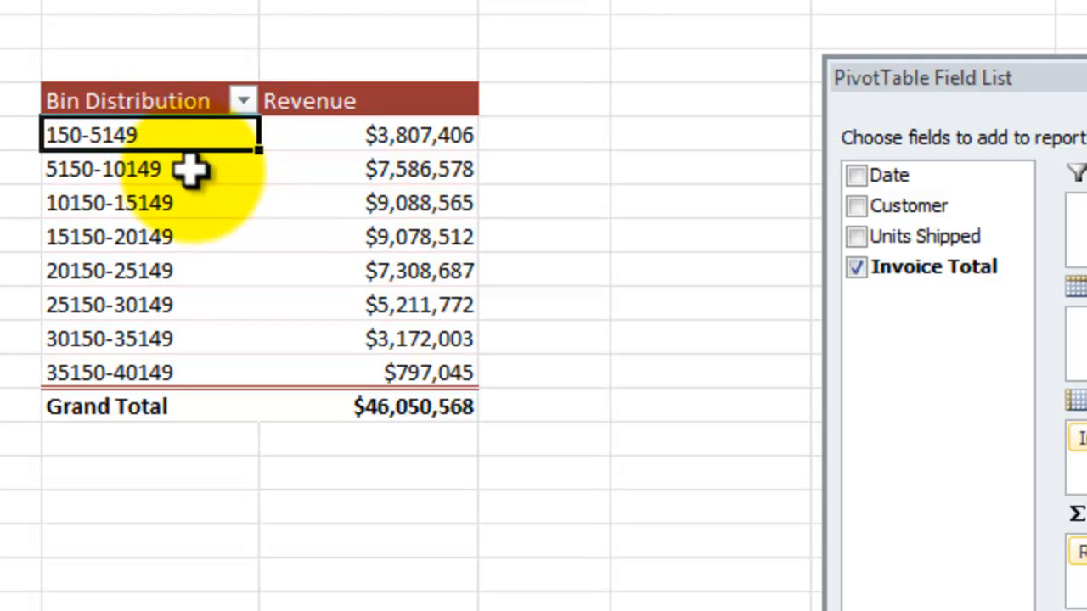
click(151, 168)
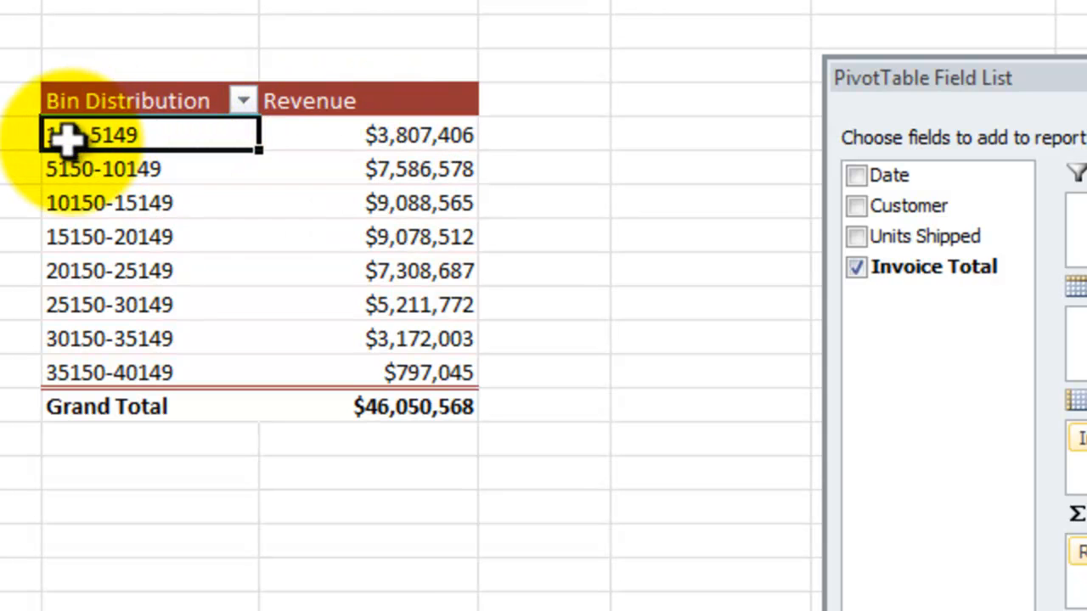
mouse_move(153, 135)
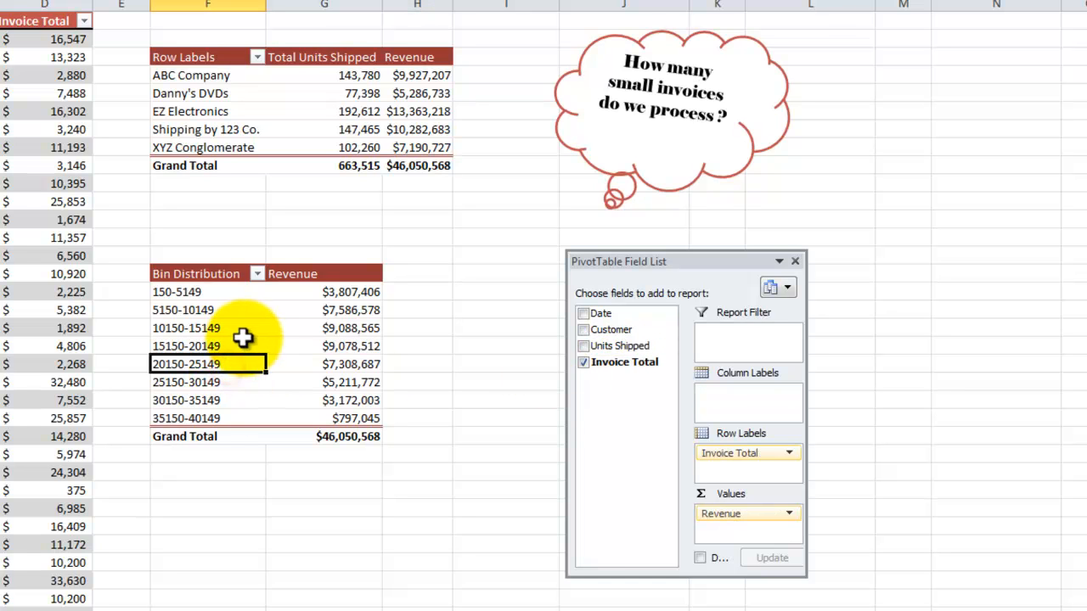
mouse_move(258, 100)
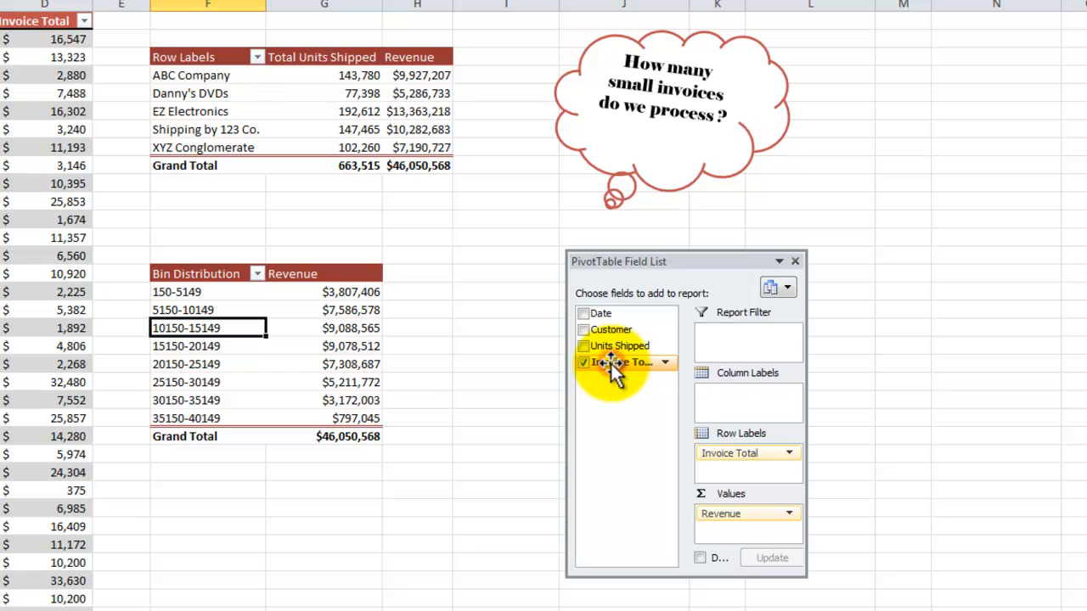
Add Invoice Total again as a Count of Invoice Total column beside revenue, totaling 4309
drag(625, 362, 734, 524)
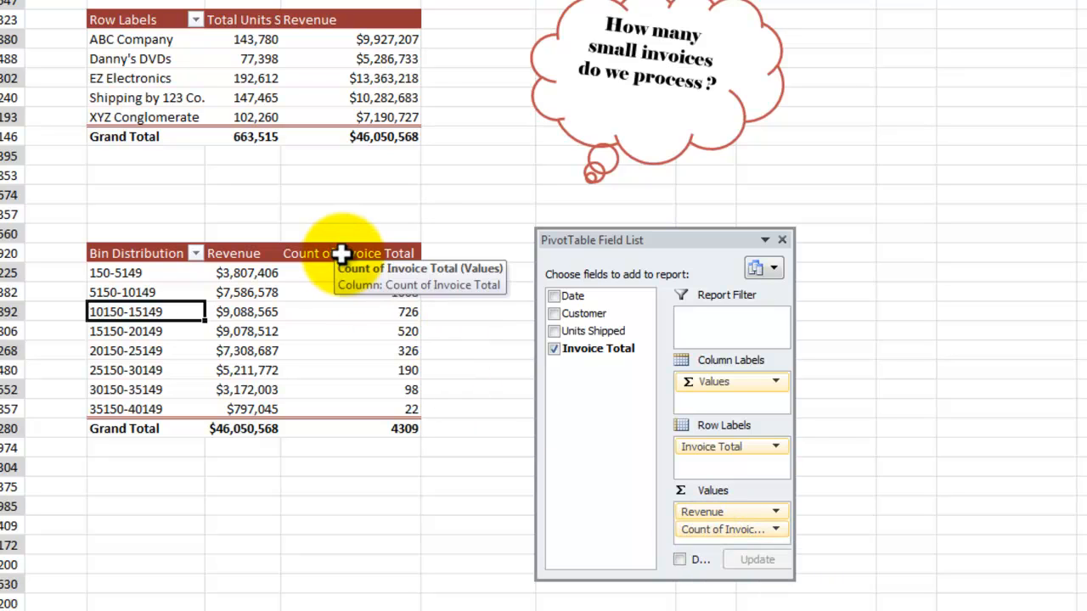
click(349, 253)
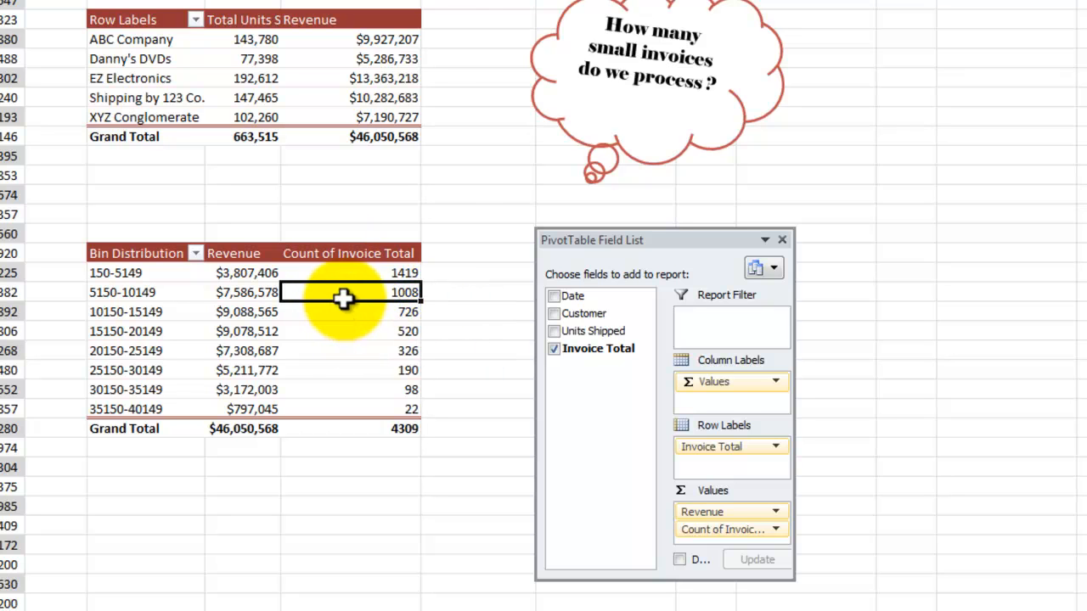
In Value Field Settings, rename the count field to 'Number of Invoices'
right_click(343, 292)
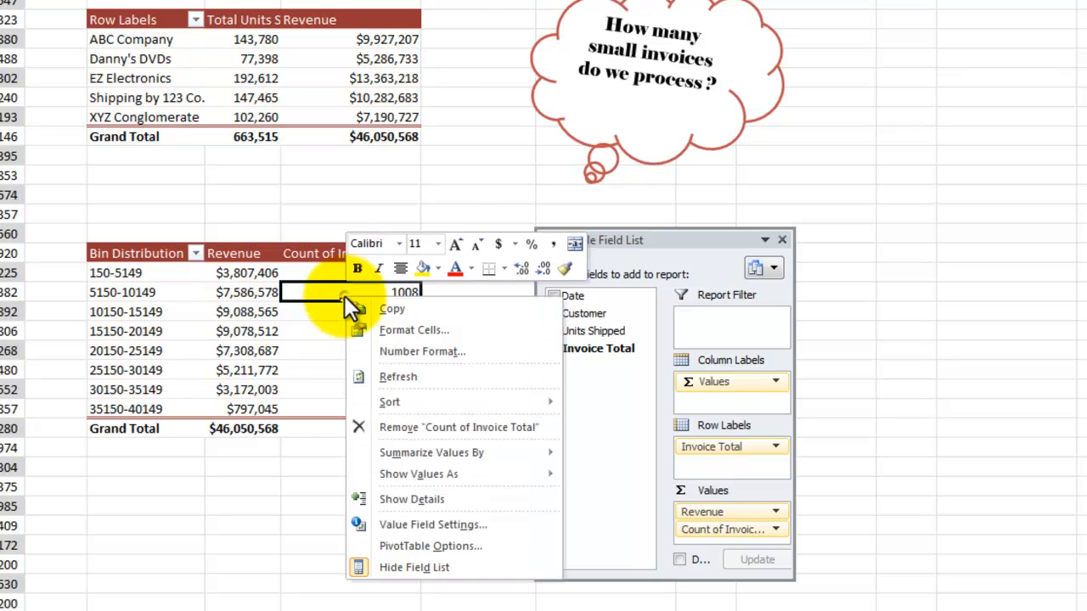
mouse_move(455, 525)
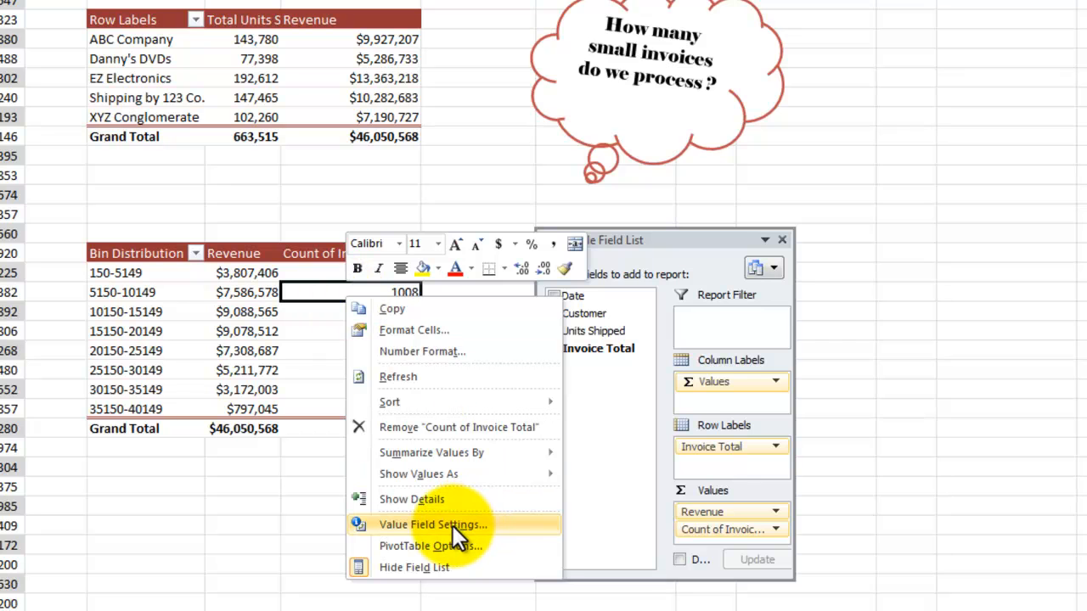
click(433, 525)
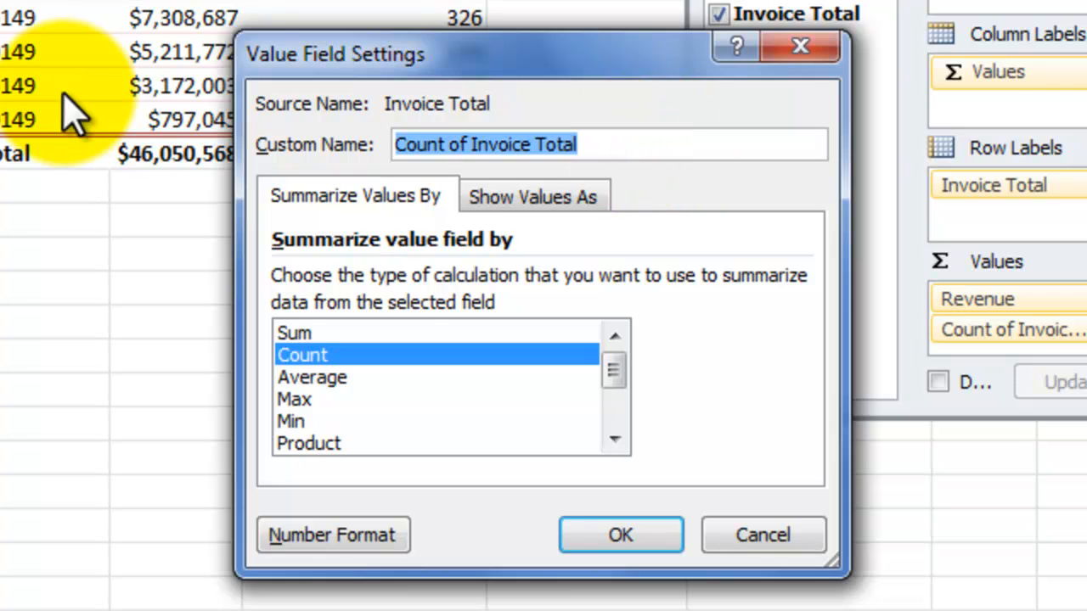
text(Number of I)
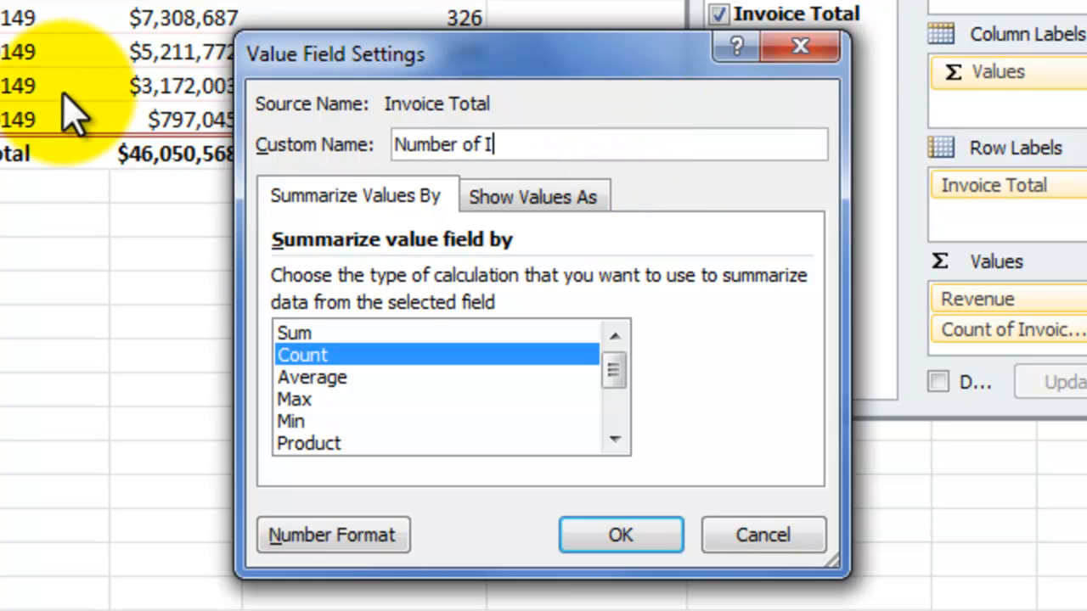
text(nvoices)
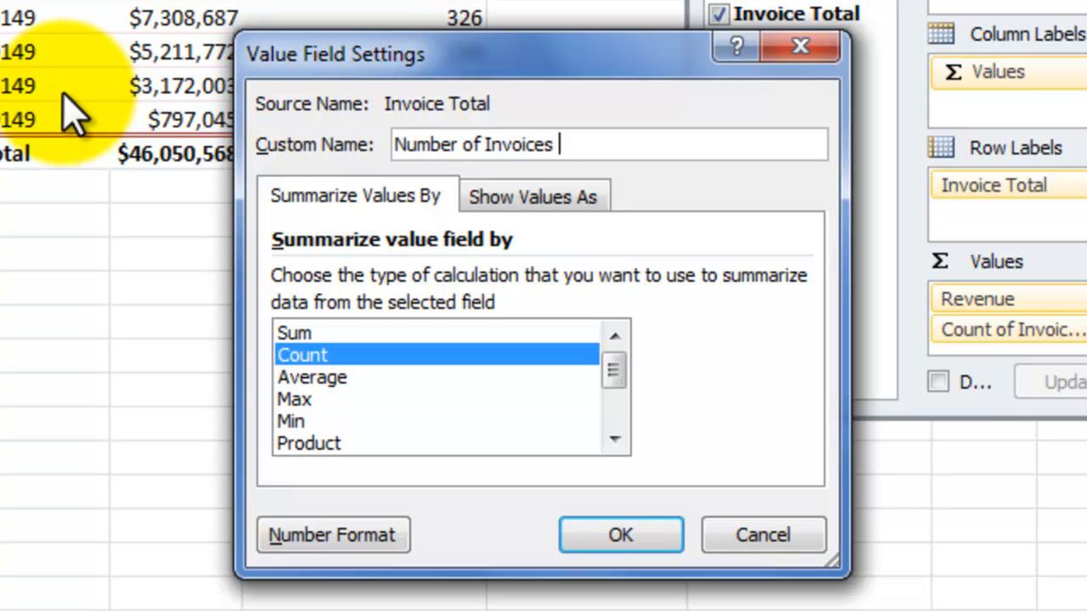
mouse_move(25, 433)
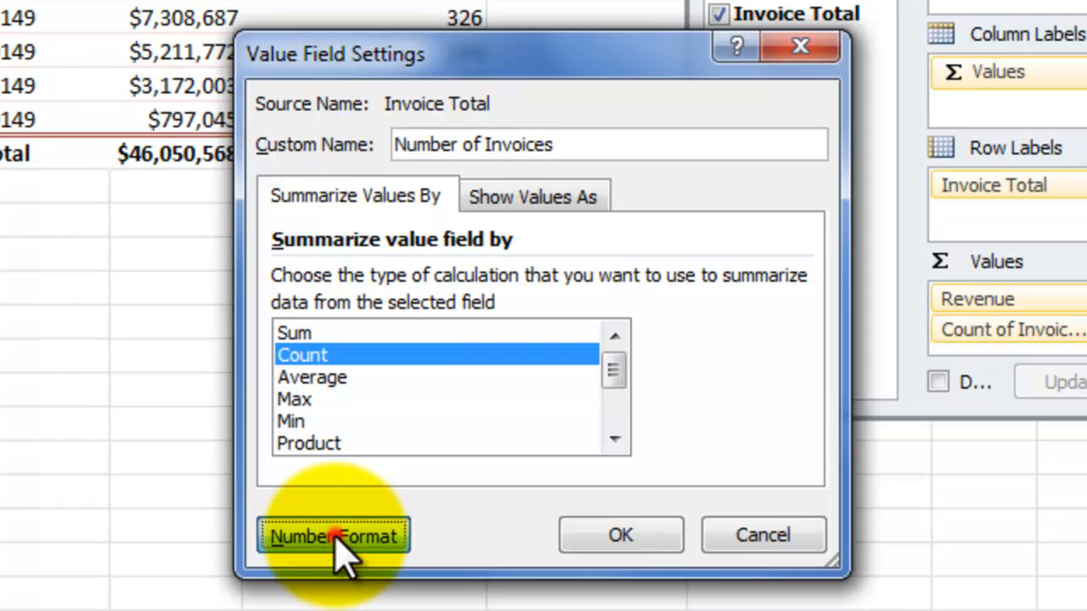
Give the field an Accounting number format with 0 decimals and apply the settings
click(333, 537)
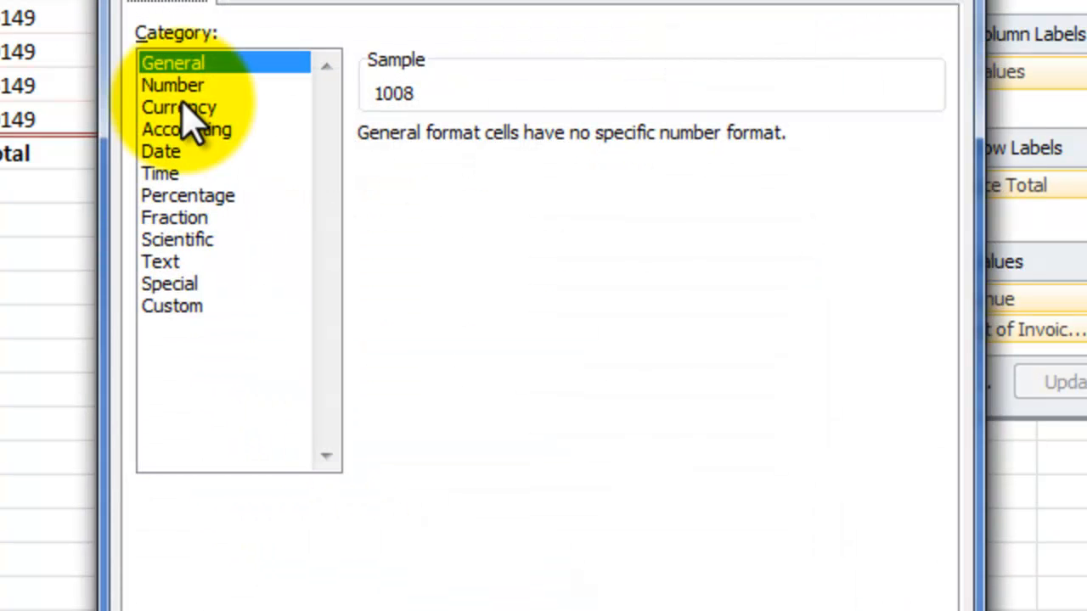
click(187, 129)
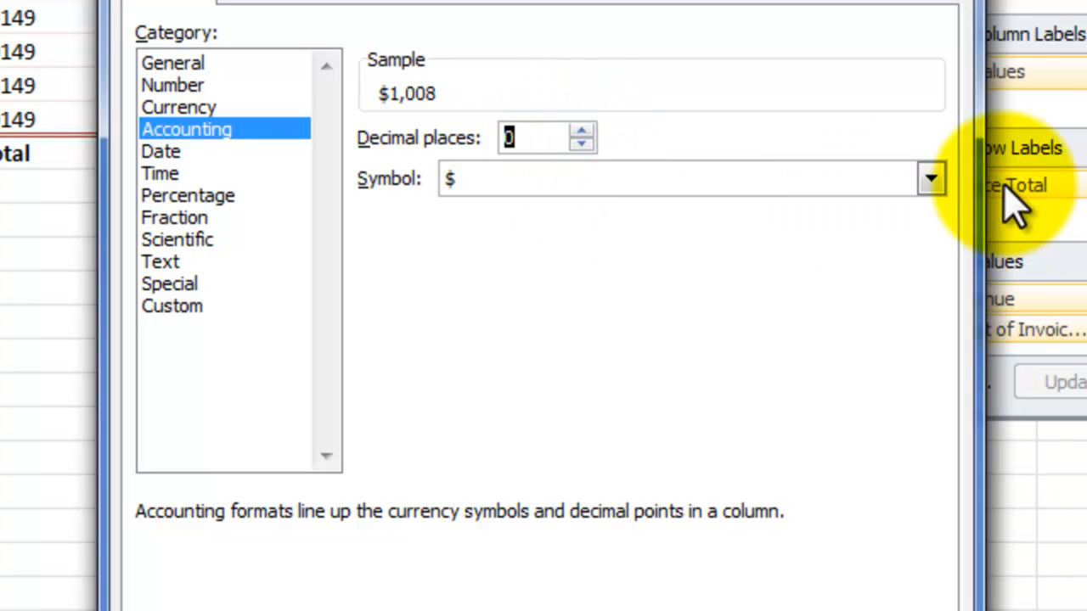
click(680, 178)
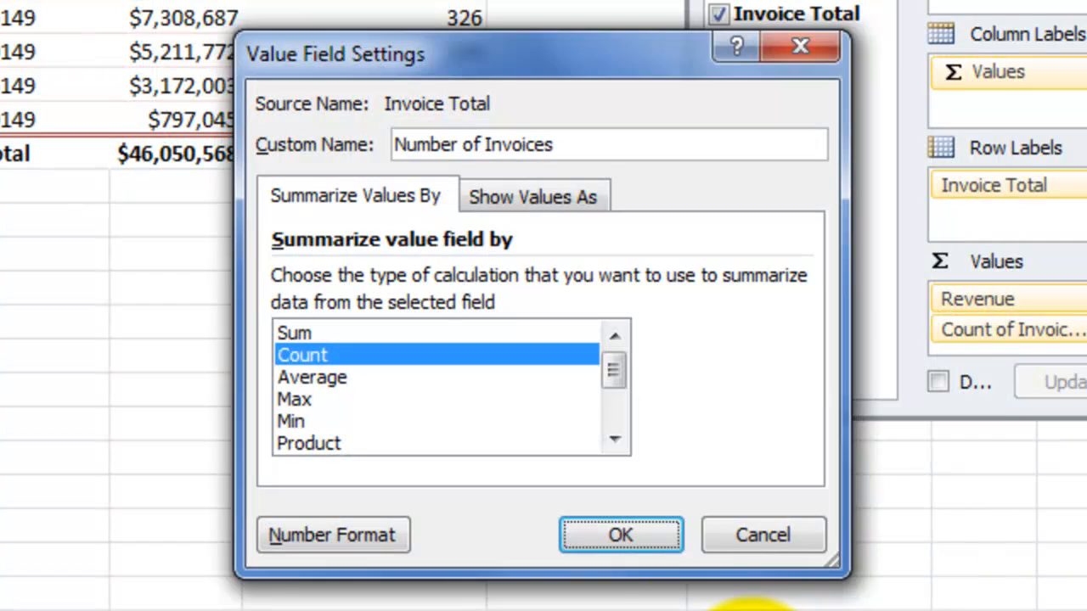
click(619, 535)
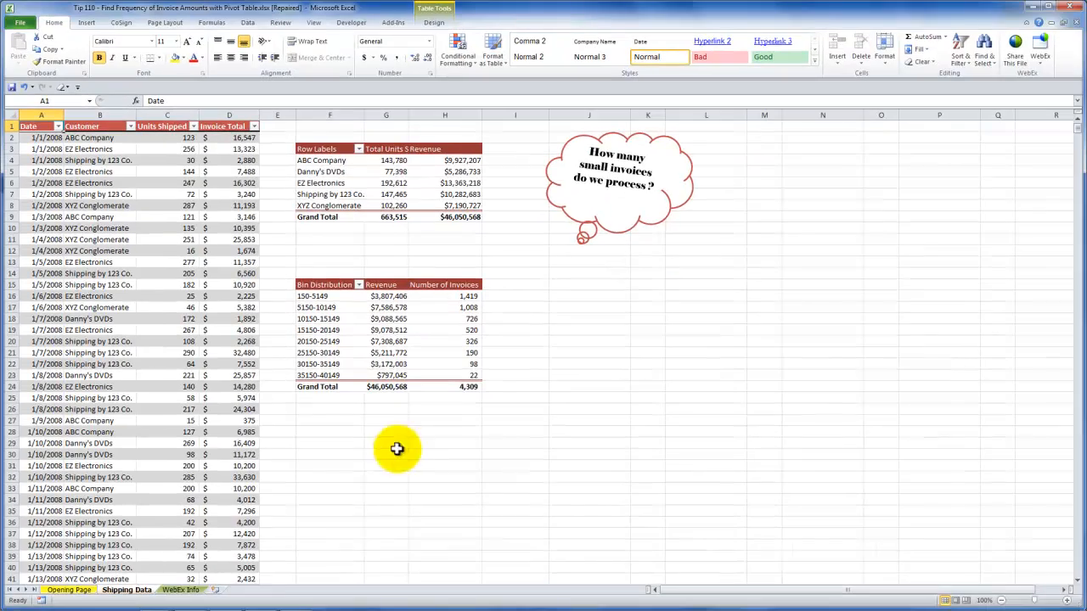
Switch to the sheet with the WebEx note, then to the tutorial page in the browser
click(180, 589)
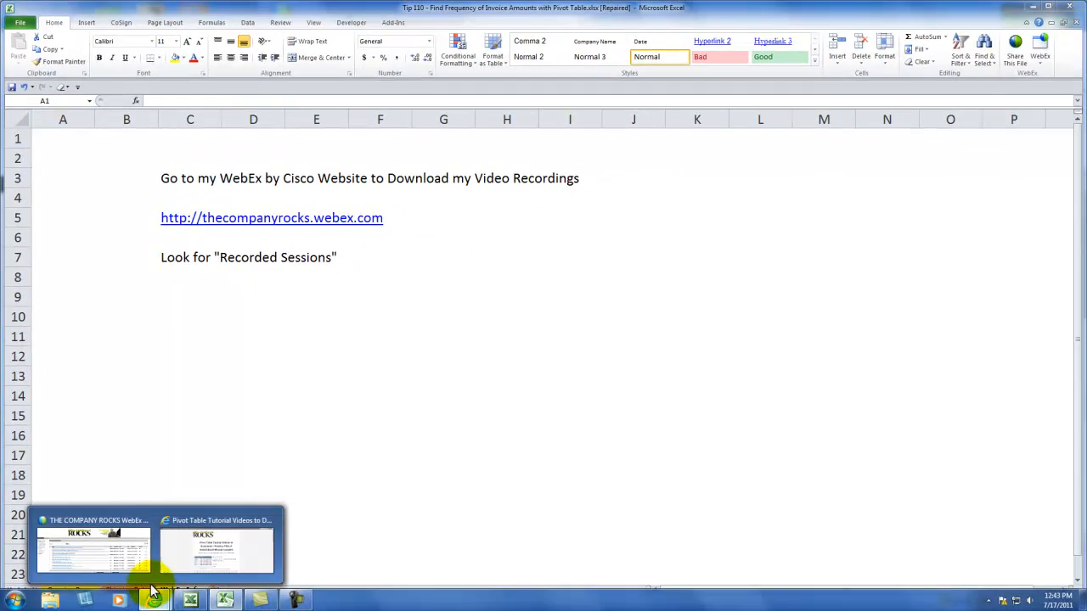
click(217, 547)
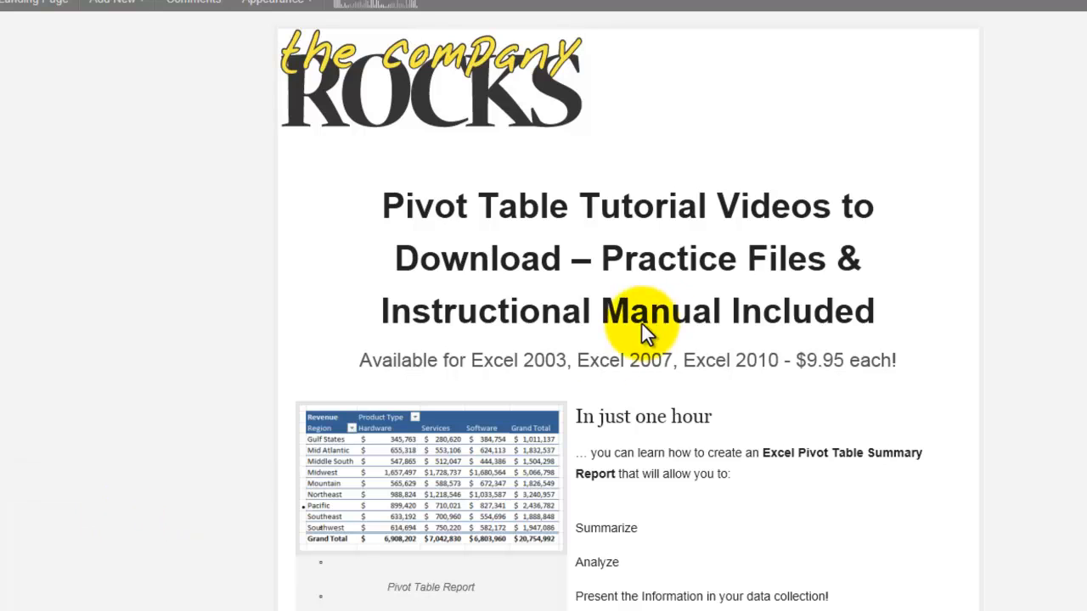
mouse_move(540, 360)
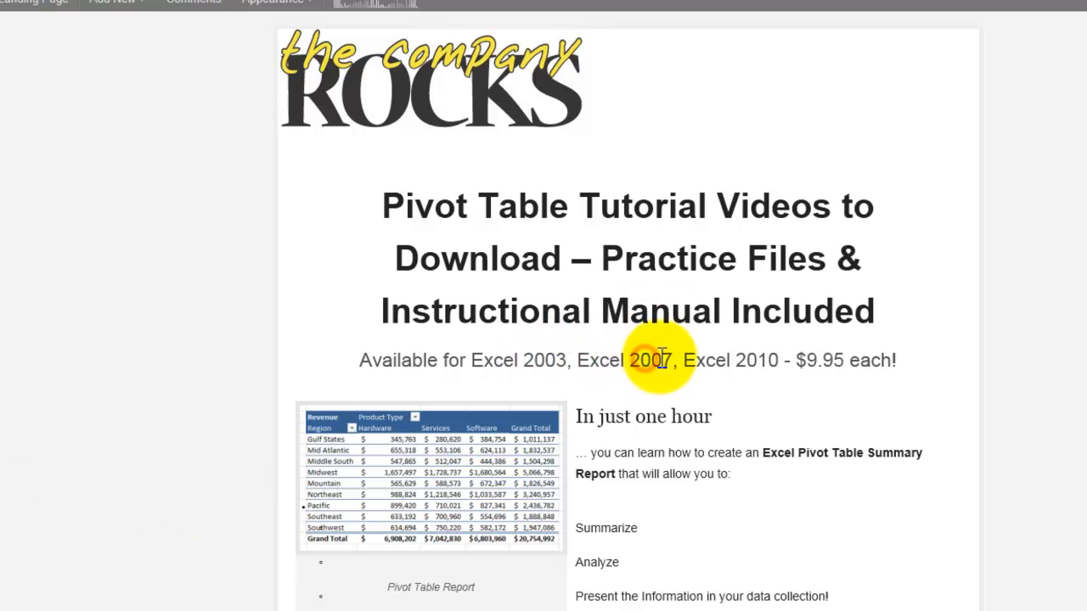
mouse_move(747, 360)
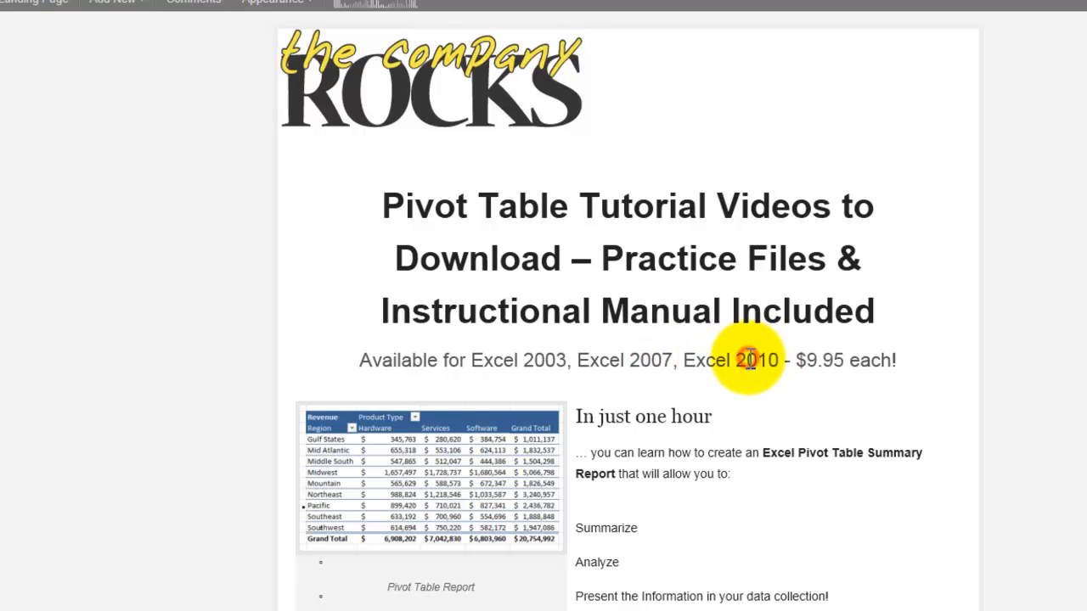
mouse_move(734, 357)
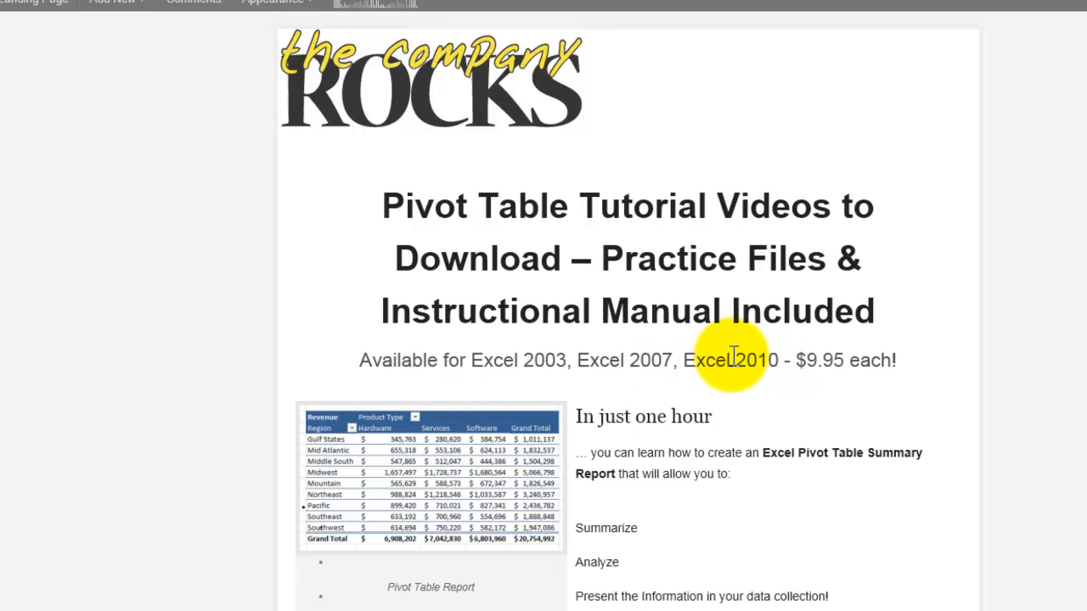
mouse_move(732, 360)
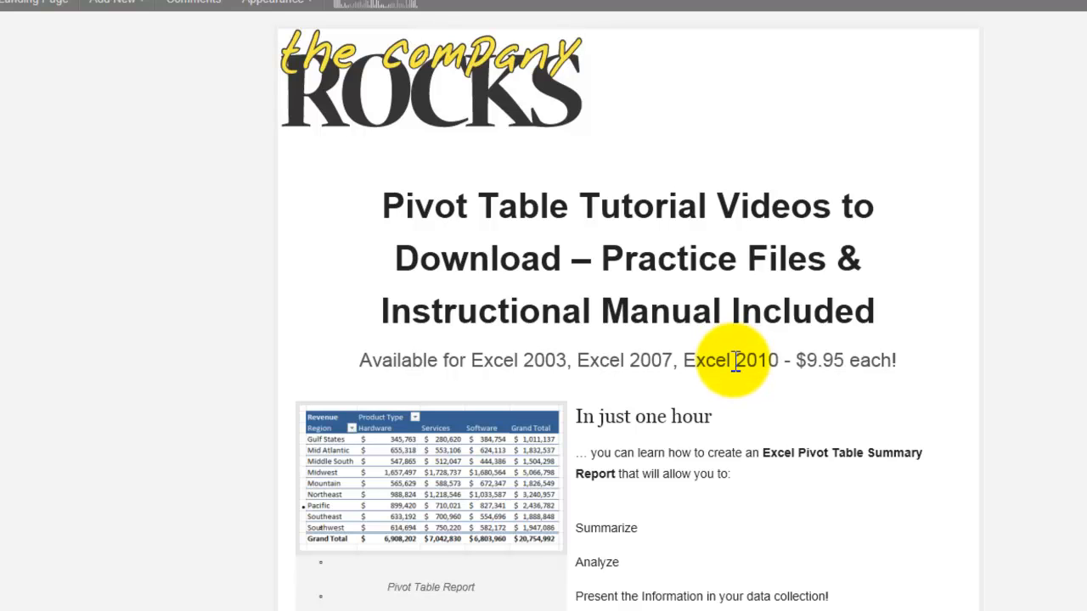
mouse_move(724, 366)
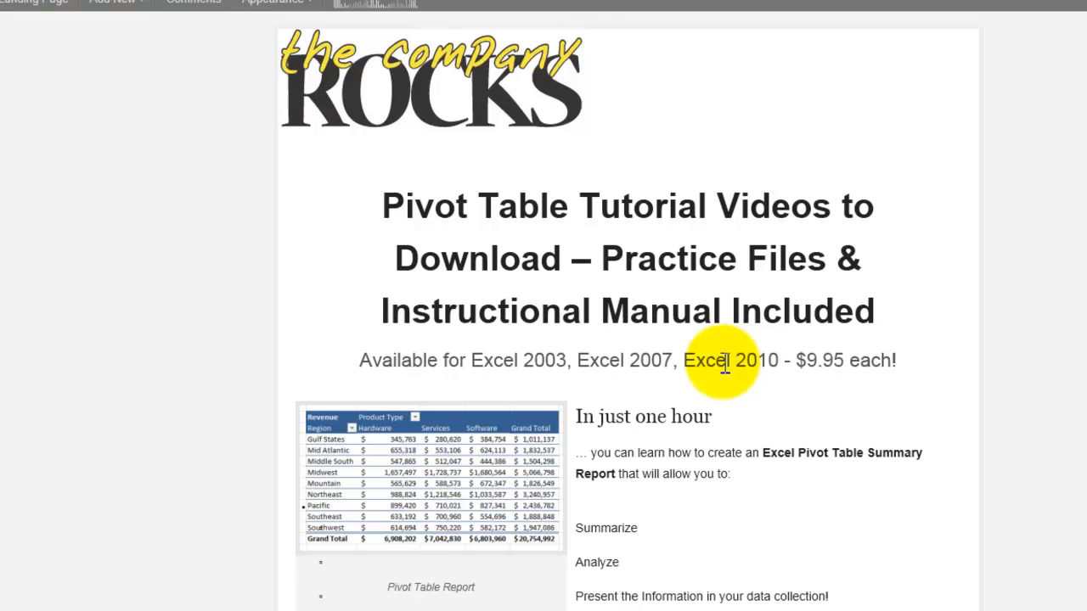
Scroll down the tutorial page to its topic list and instant download pricing note
scroll(down, 3)
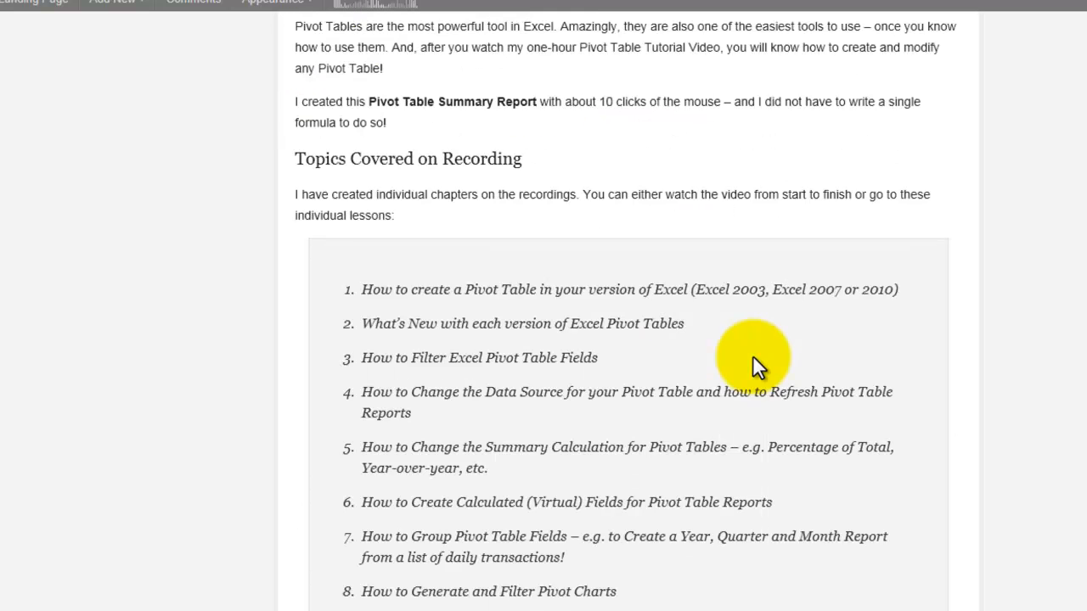
scroll(down, 3)
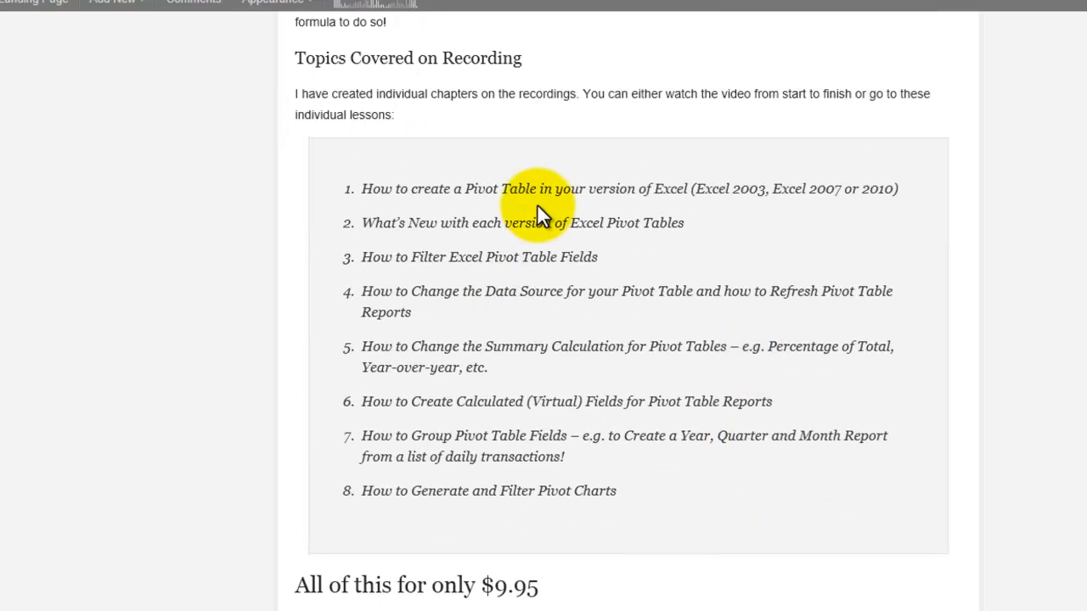
scroll(down, 3)
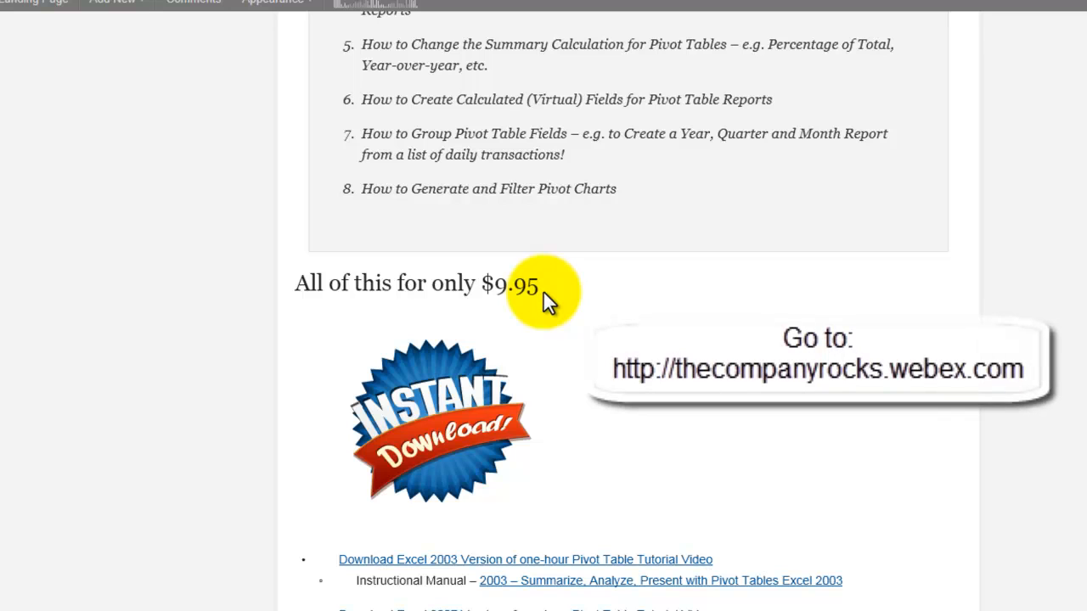
mouse_move(518, 559)
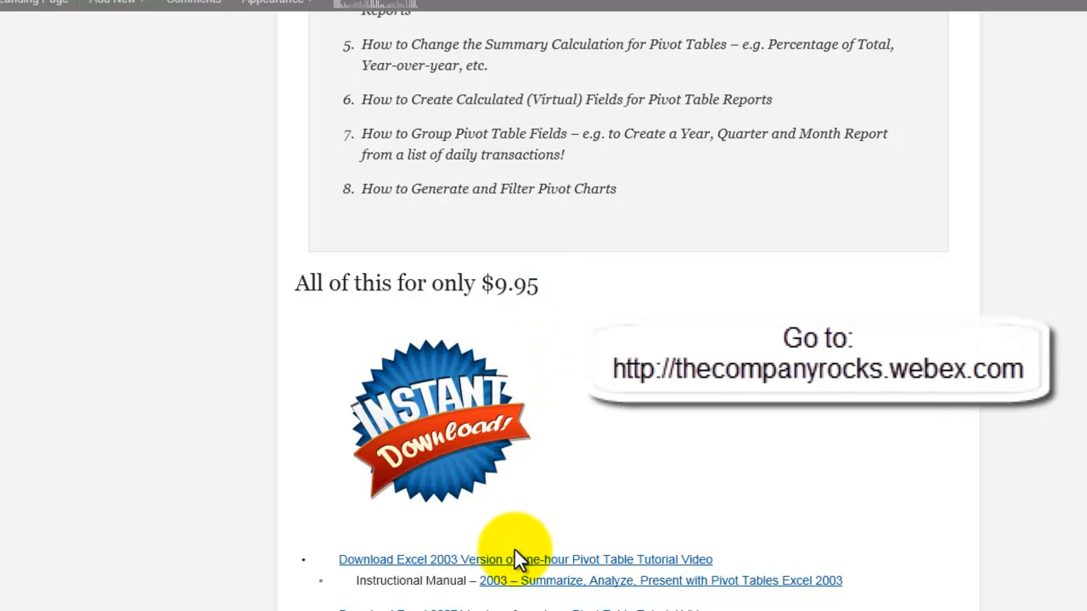
mouse_move(513, 547)
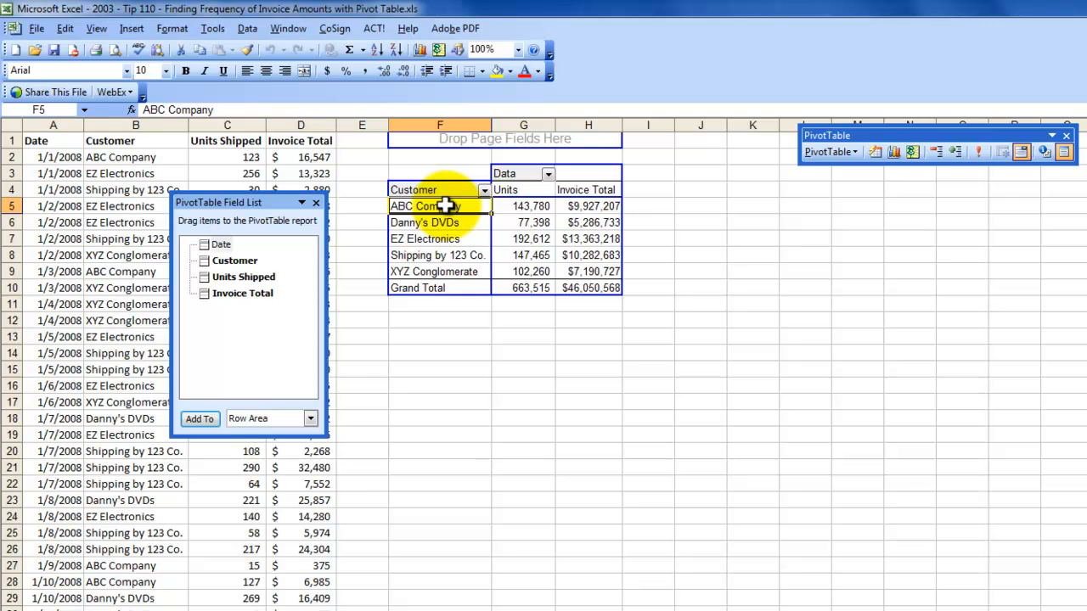
Select the entire Excel 2003 pivot table and paste a copy below at F17
right_click(425, 206)
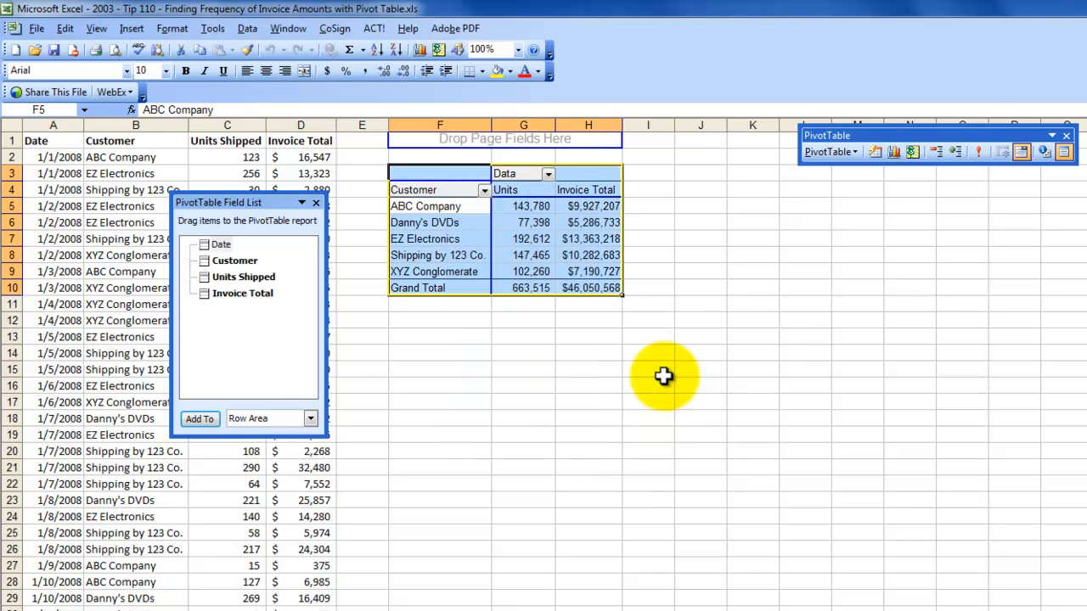
right_click(438, 401)
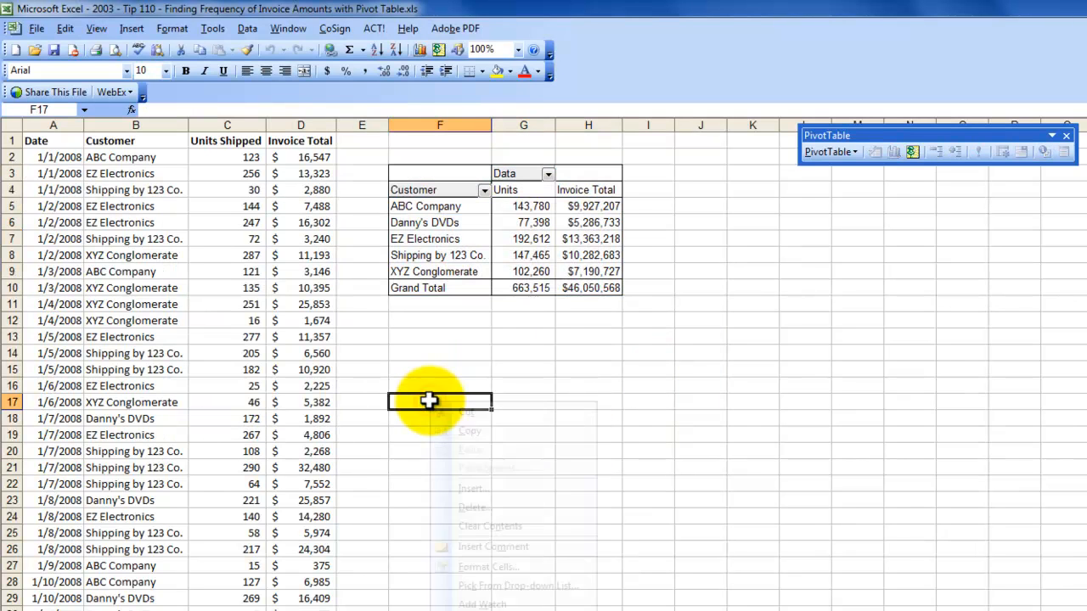
right_click(440, 401)
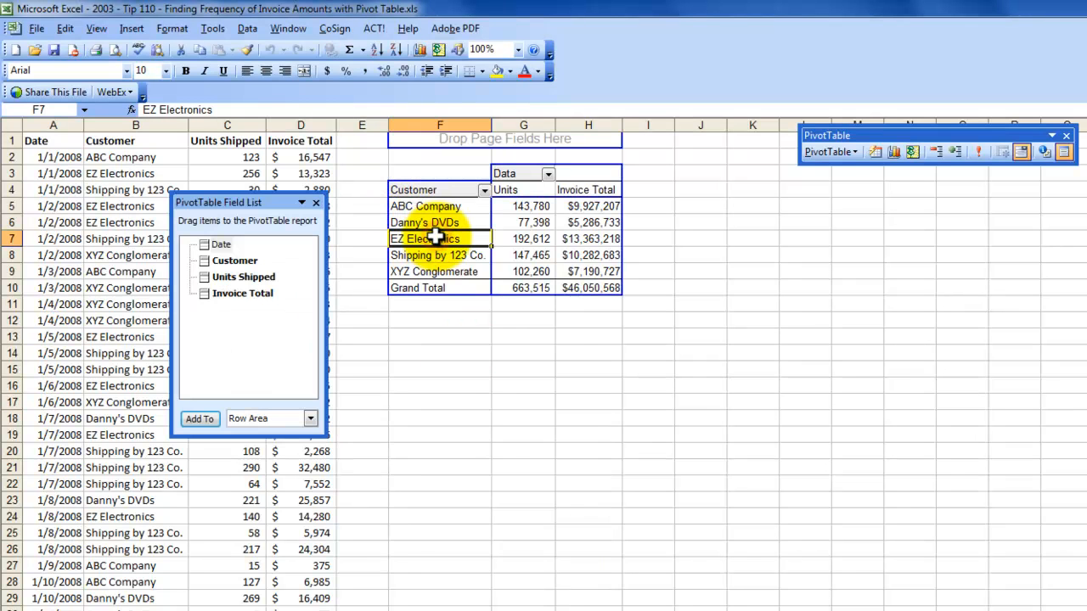
right_click(438, 238)
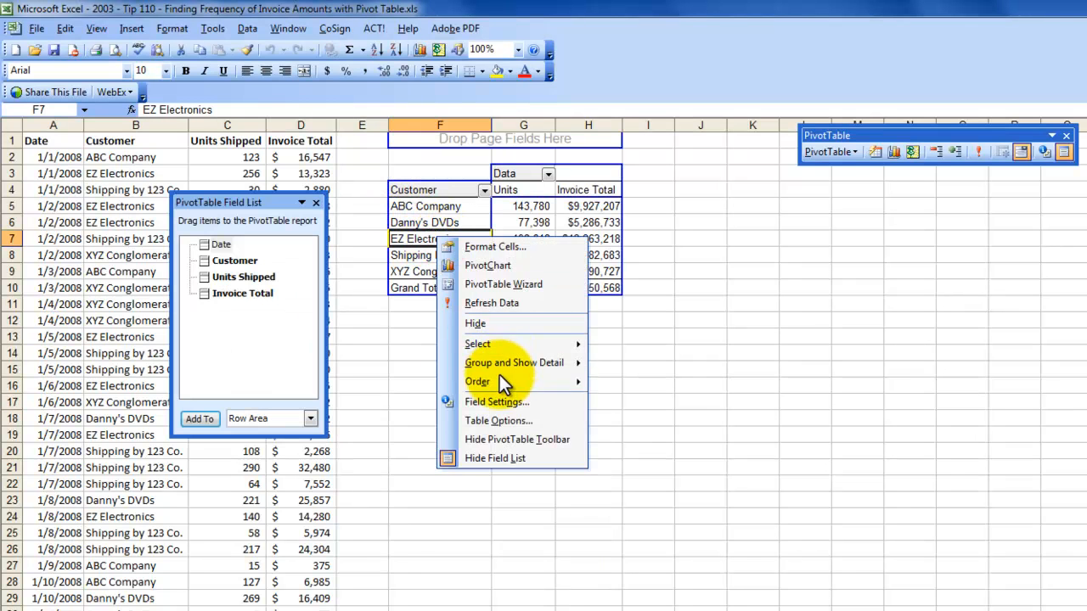
mouse_move(477, 343)
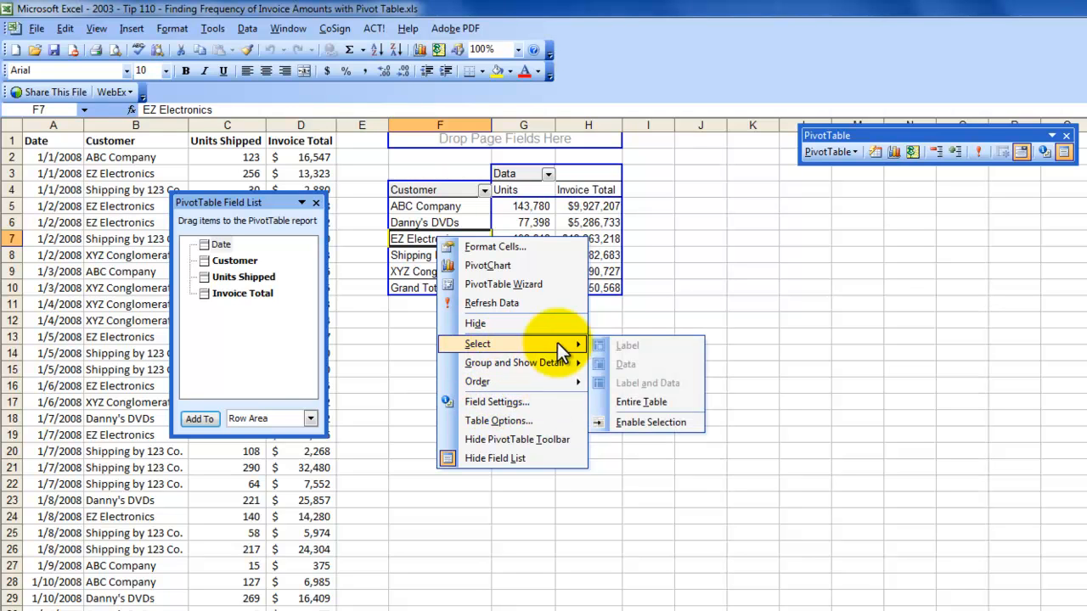
click(642, 401)
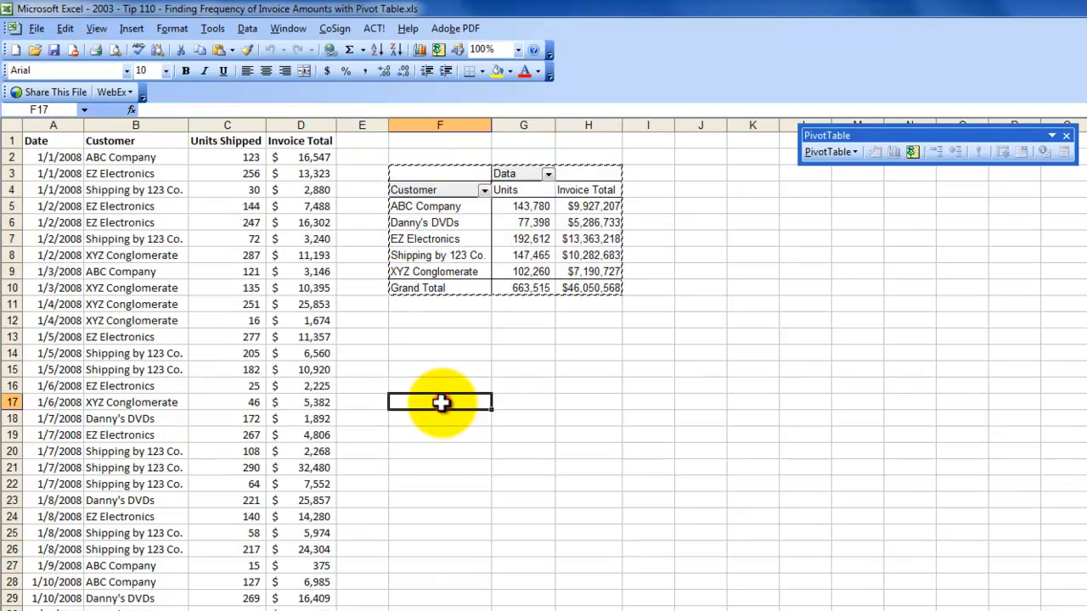
right_click(440, 401)
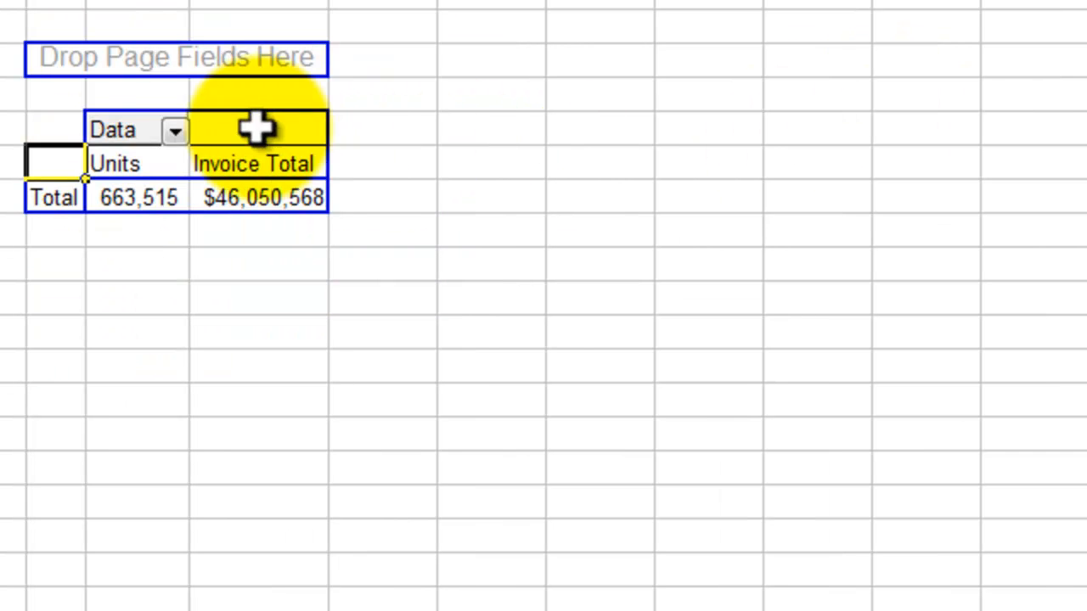
Uncheck Units in the copy's Data dropdown so only Invoice Total remains
click(174, 130)
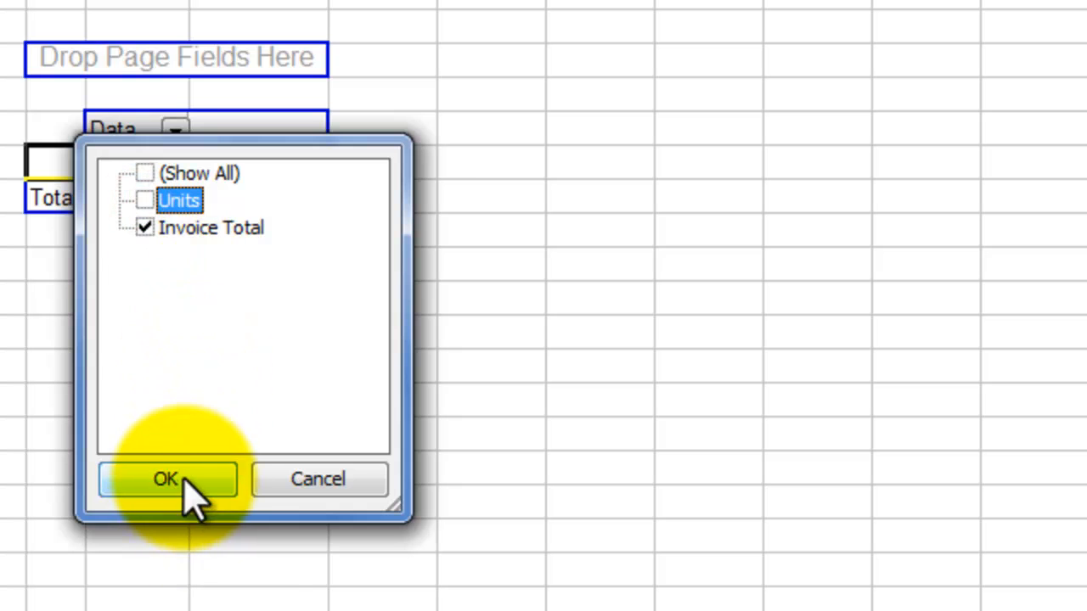
click(167, 479)
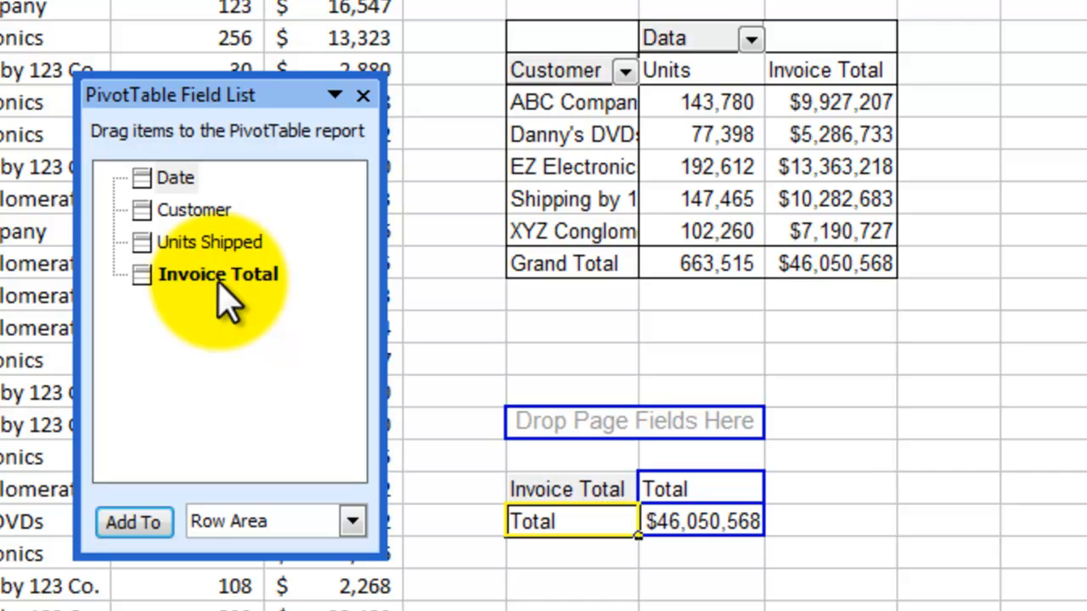
Make Invoice Total the copy's row field and ungroup it into individual invoice amounts
click(217, 273)
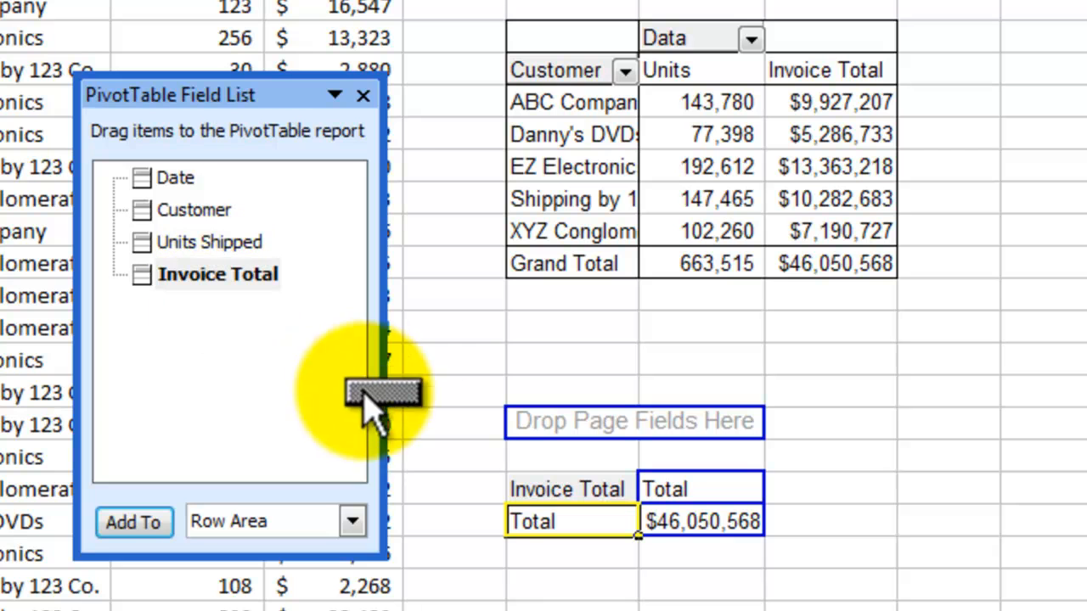
drag(382, 391, 489, 506)
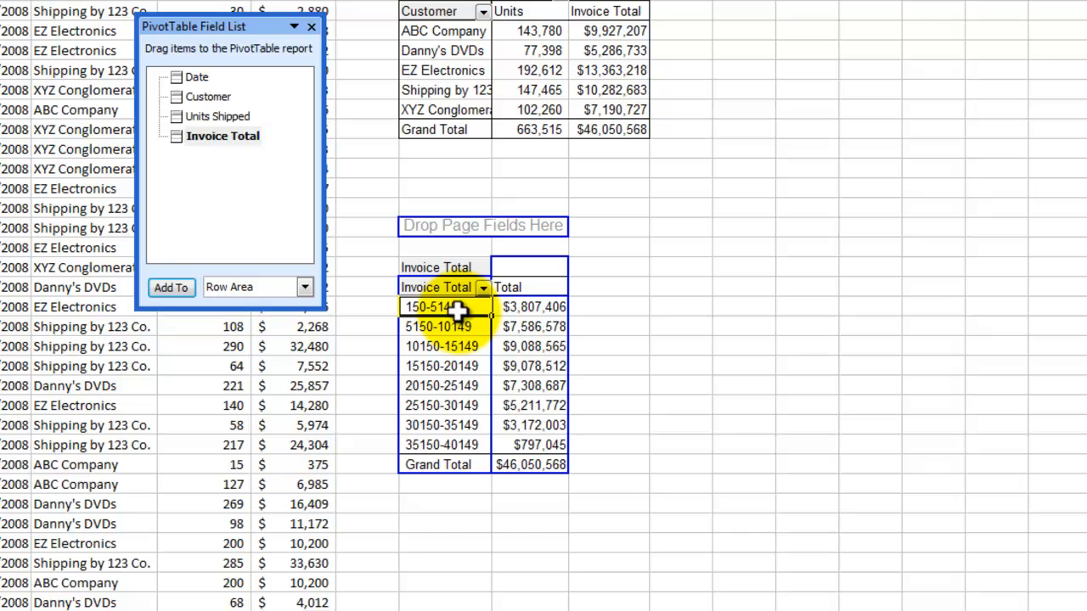
click(445, 346)
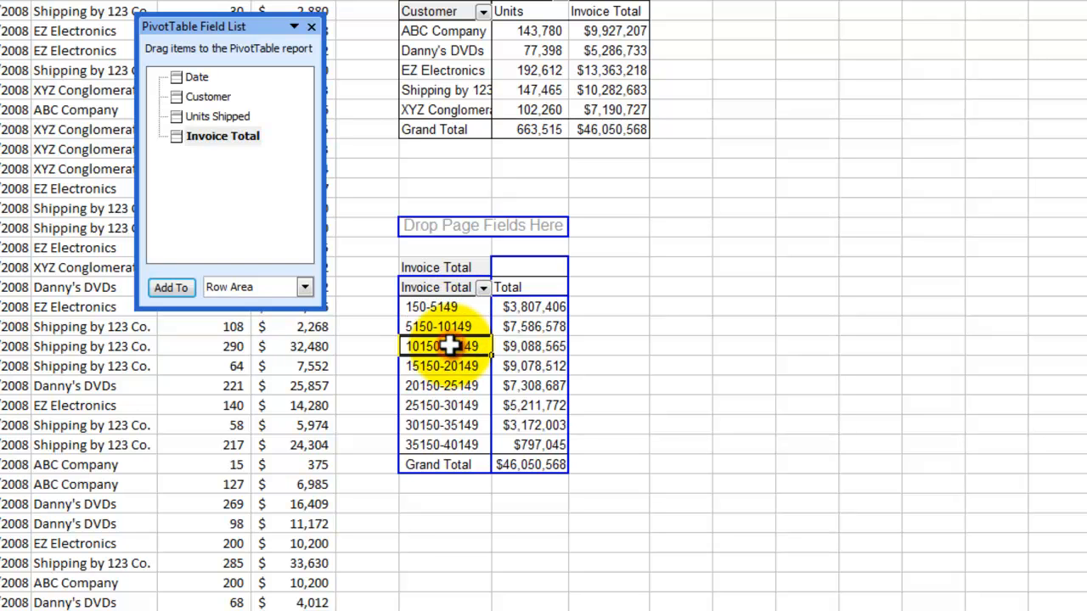
right_click(445, 346)
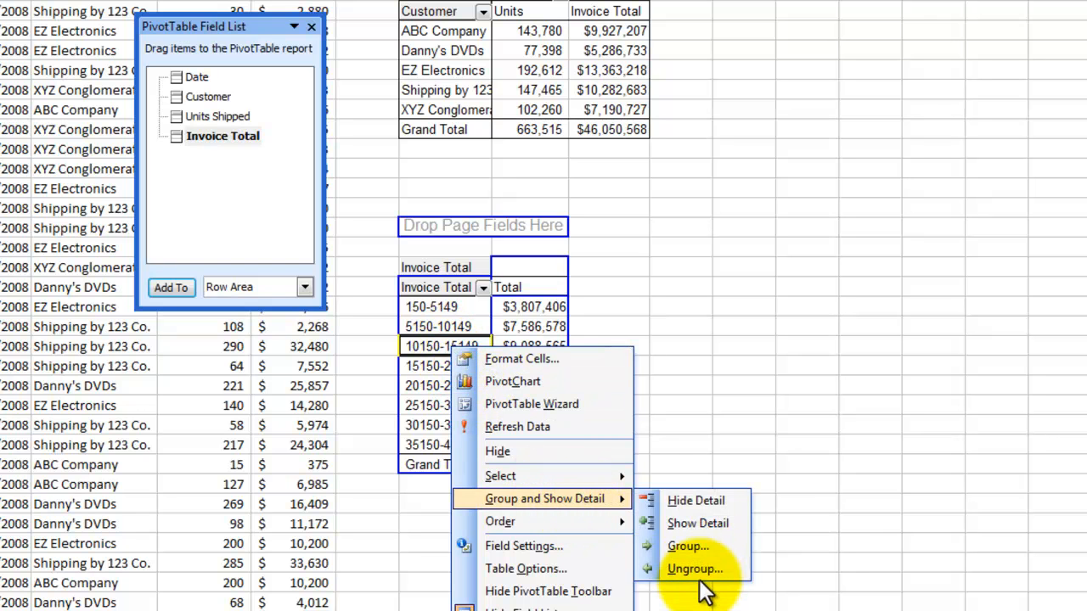
click(695, 569)
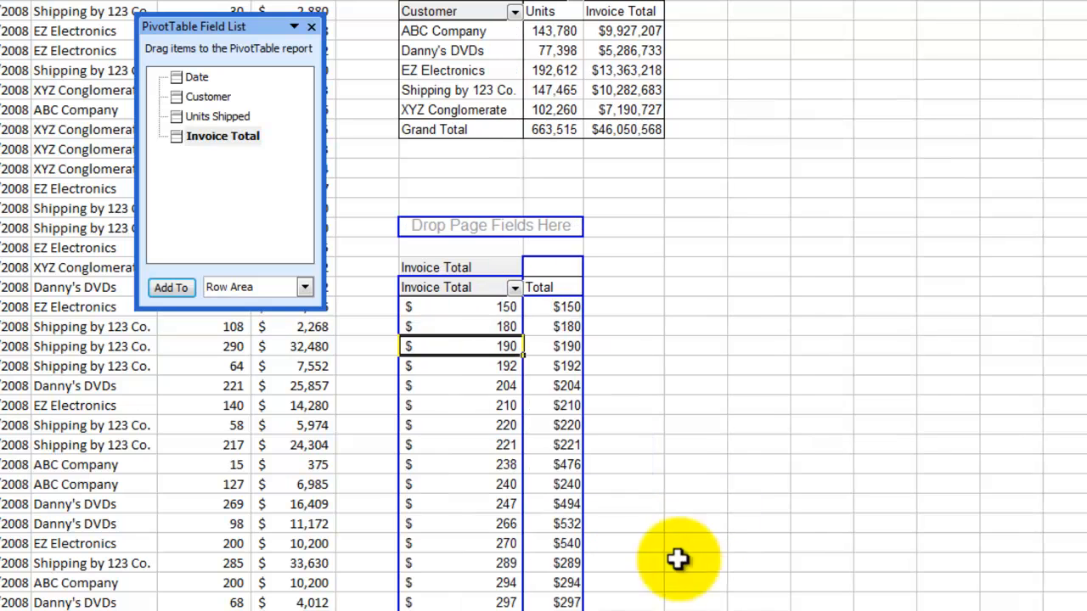
mouse_move(458, 348)
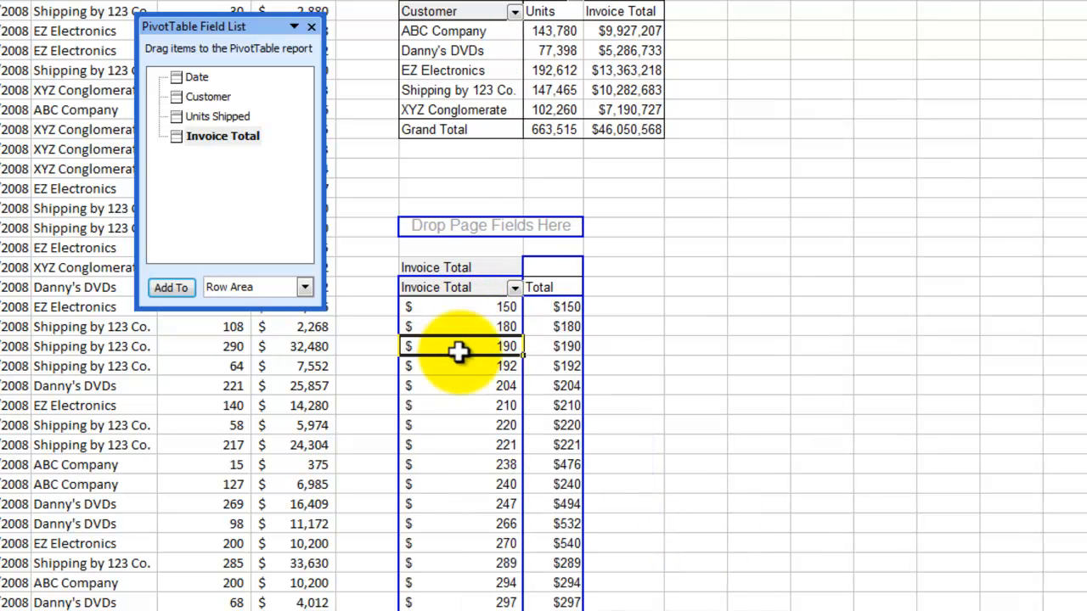
click(459, 367)
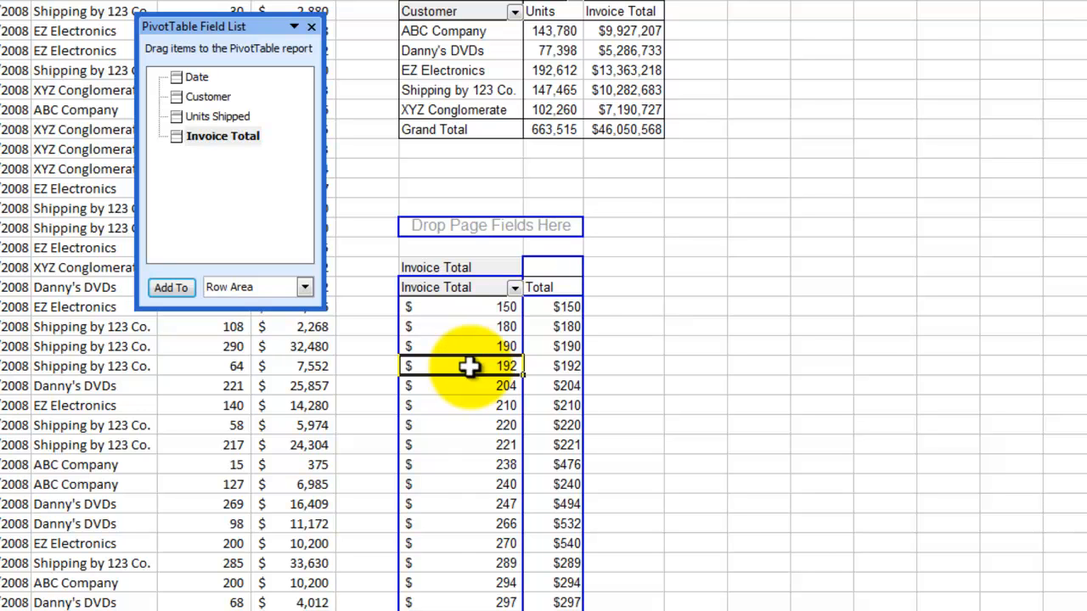
Regroup the invoice amount rows into 3000-wide bins starting at 150, keeping revenue totals per bin
right_click(468, 367)
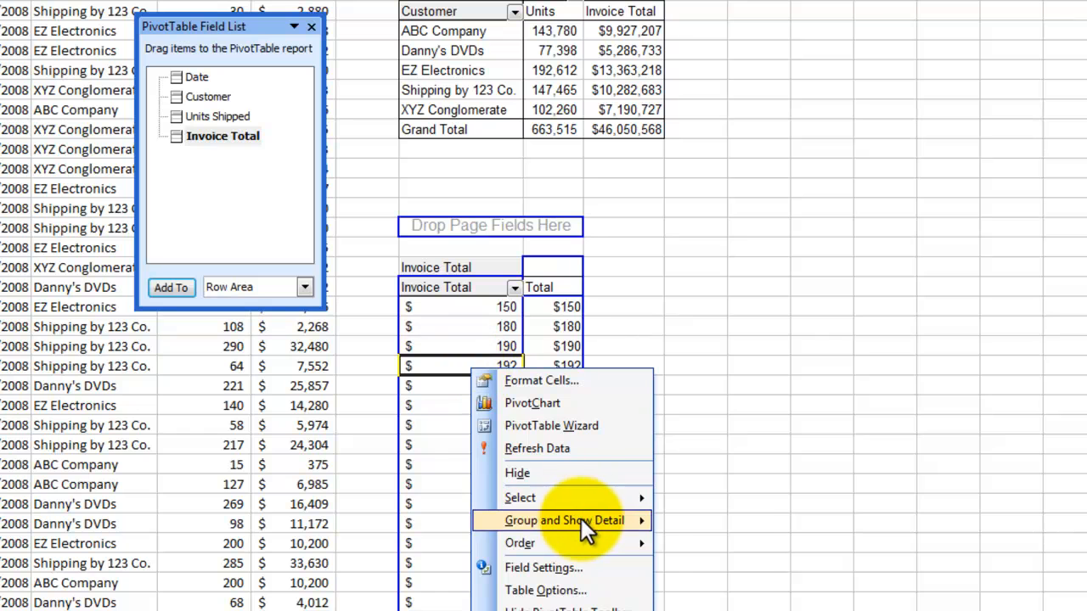
mouse_move(564, 519)
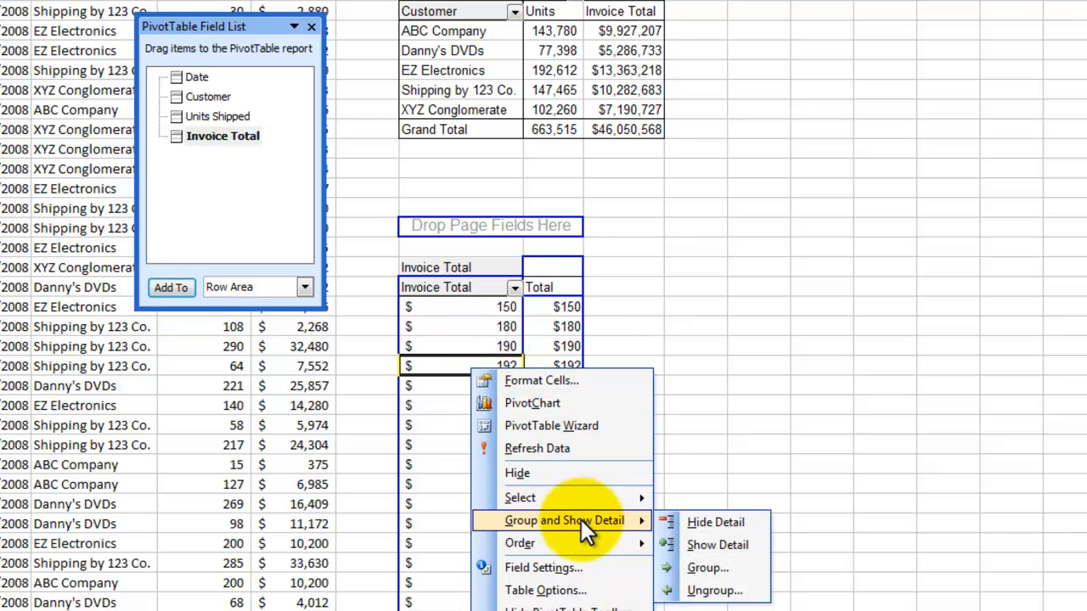
click(706, 567)
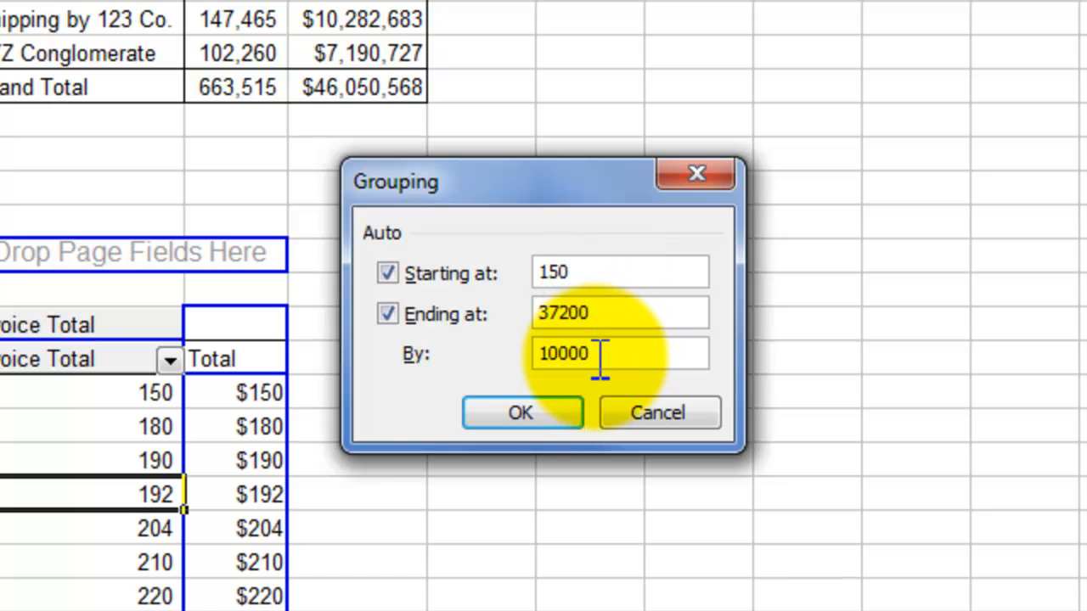
triple_click(620, 353)
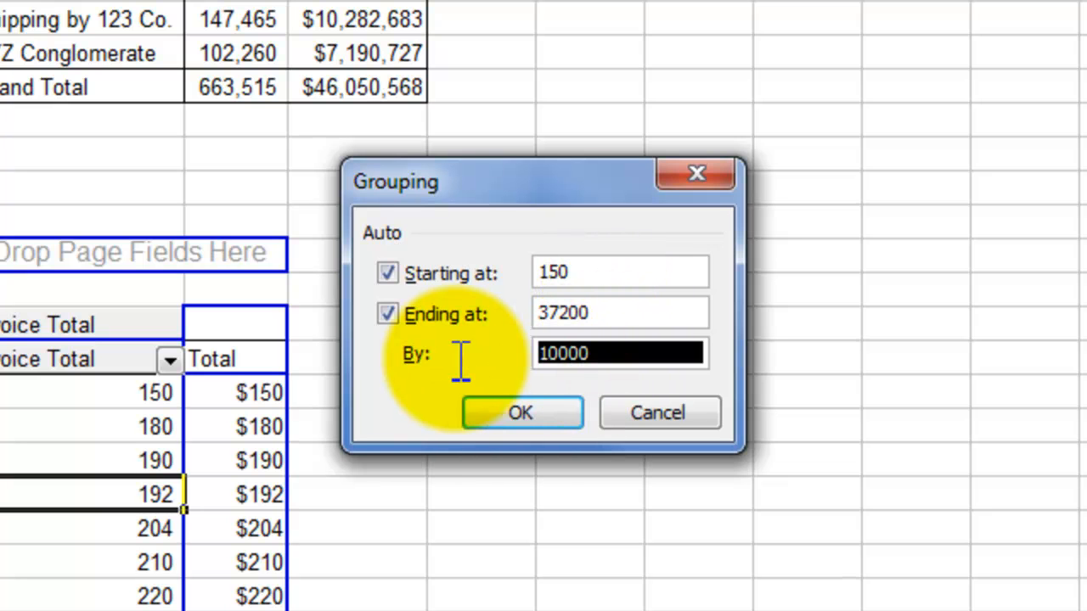
mouse_move(462, 382)
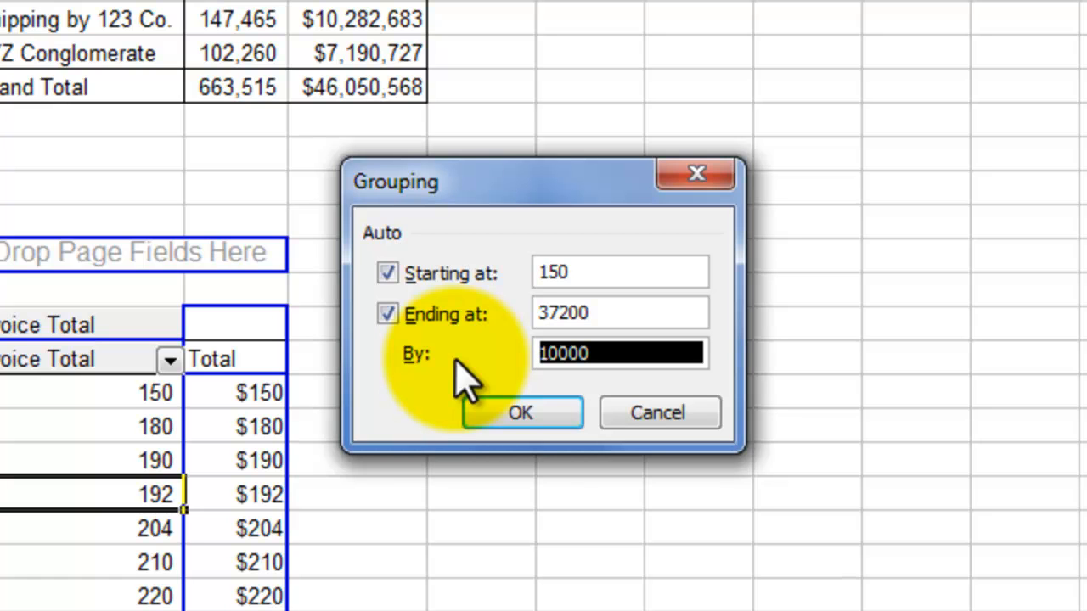
text(3)
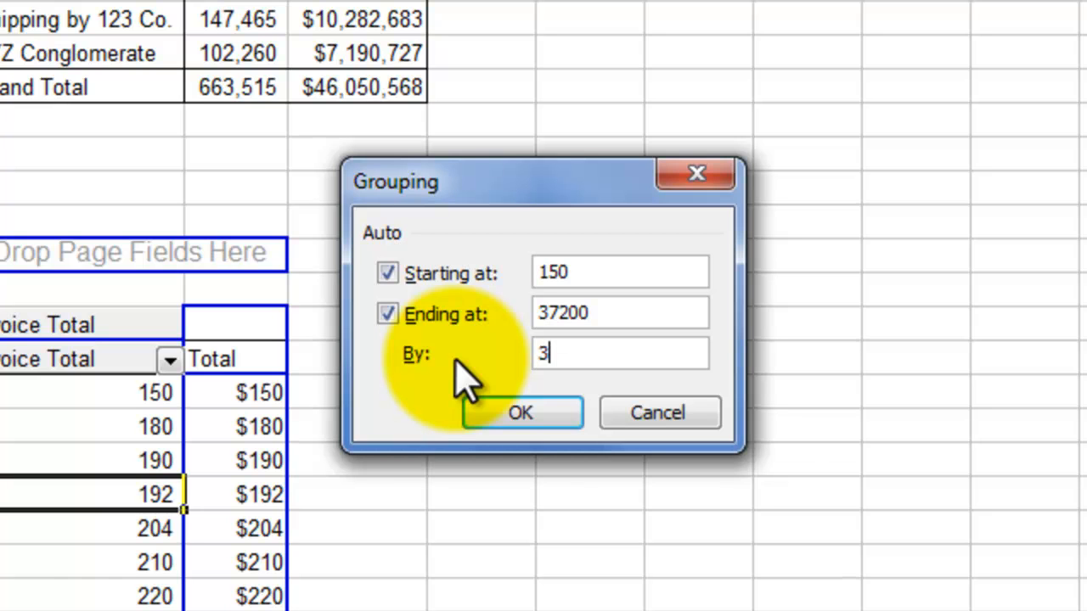
text(00)
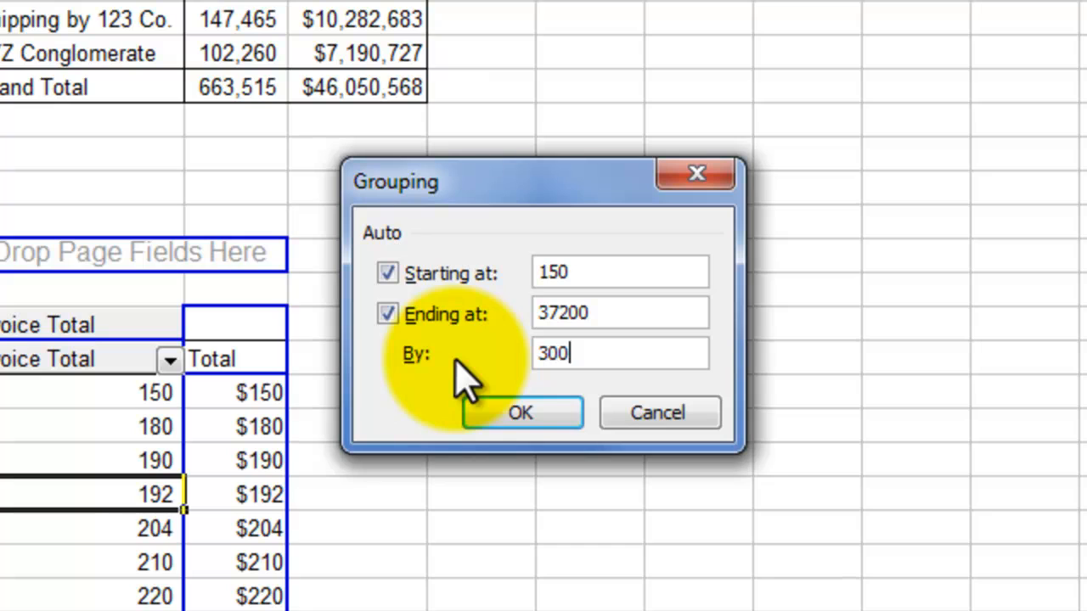
click(519, 412)
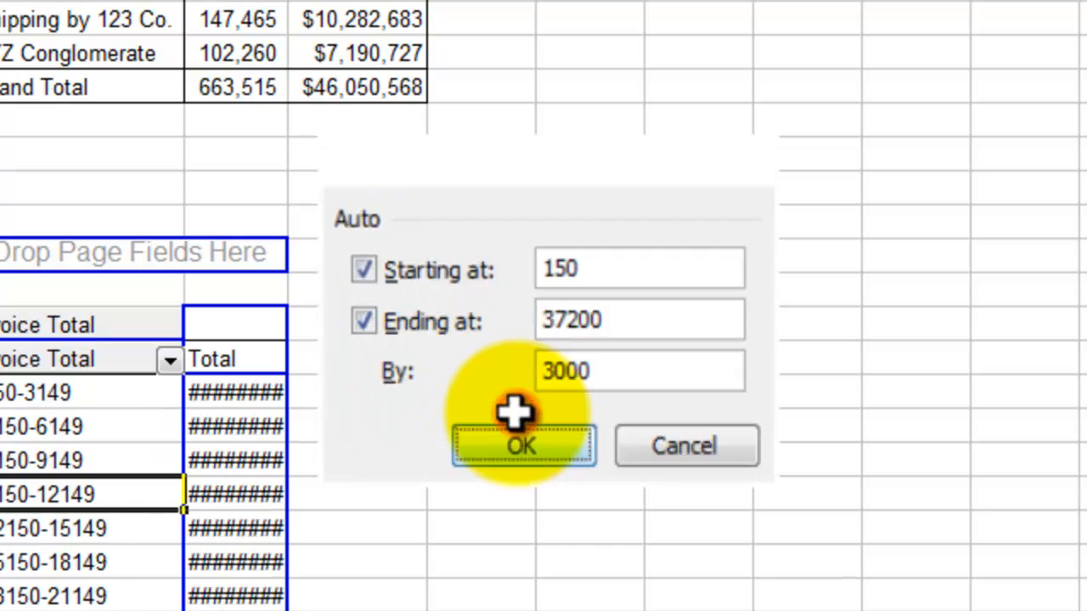
click(521, 445)
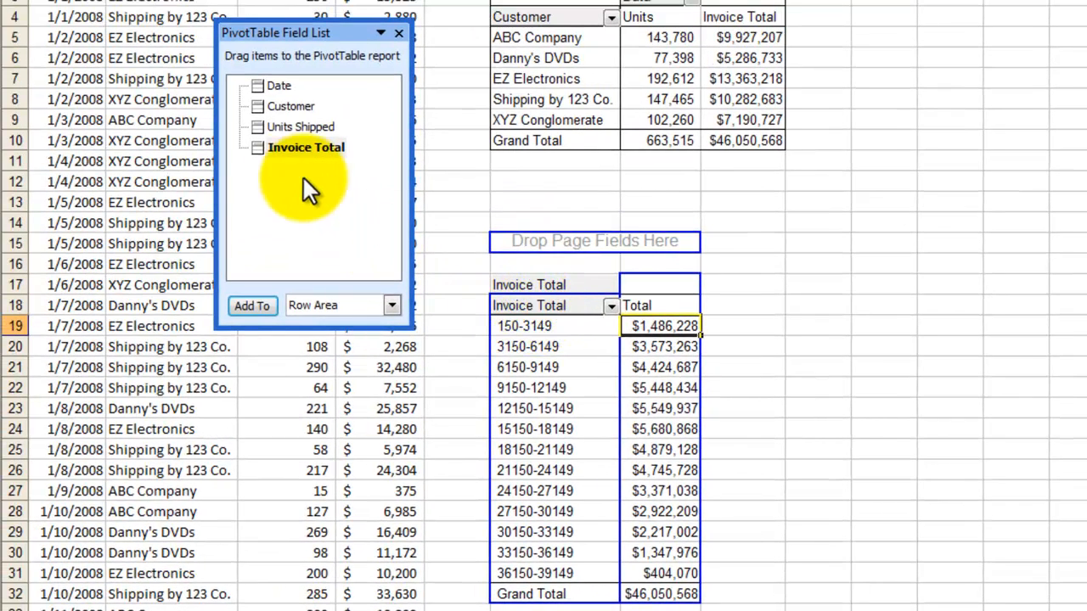
mouse_move(302, 153)
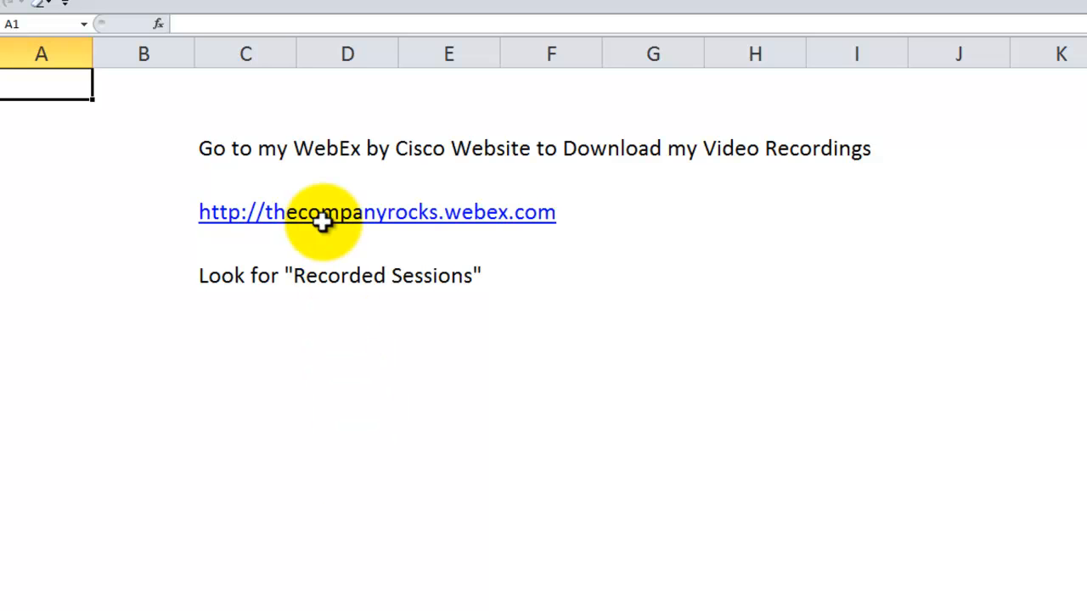
mouse_move(336, 175)
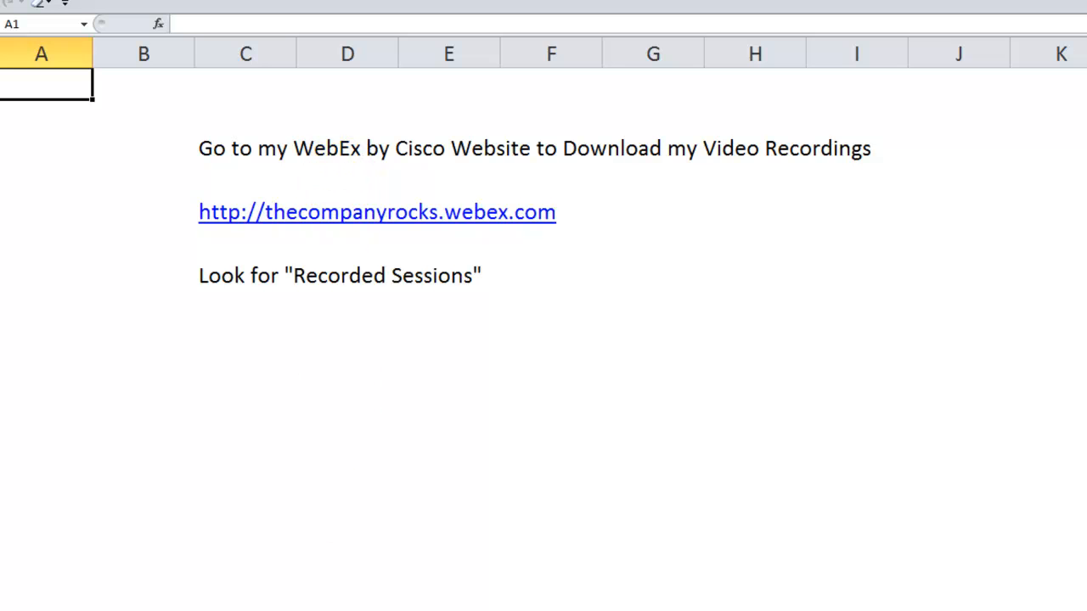
Go to the WebEx training site and list its recorded Excel pivot table sessions
click(377, 211)
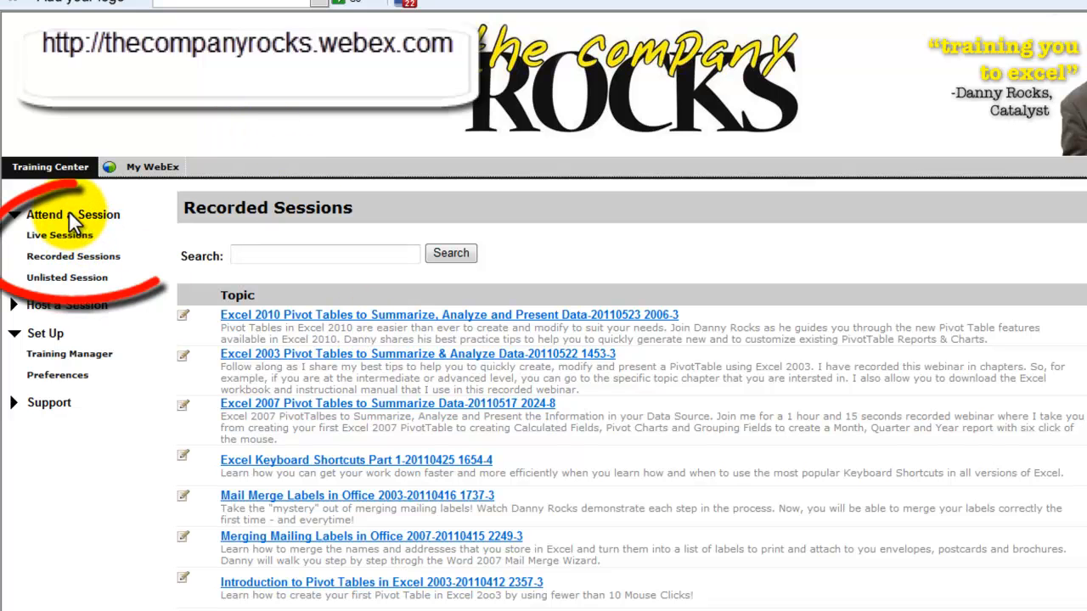
mouse_move(66, 246)
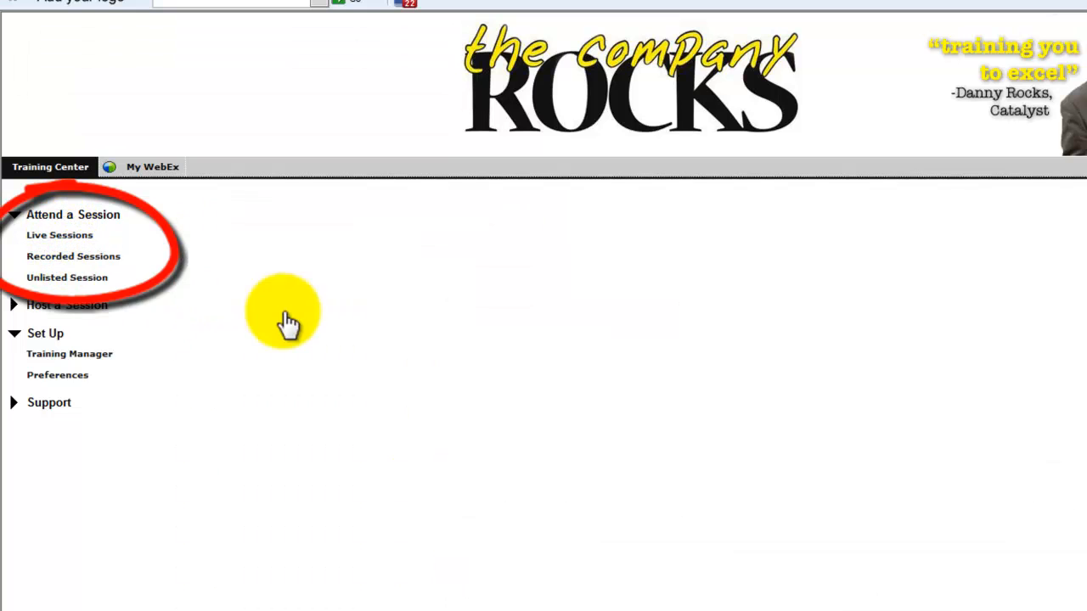
click(73, 255)
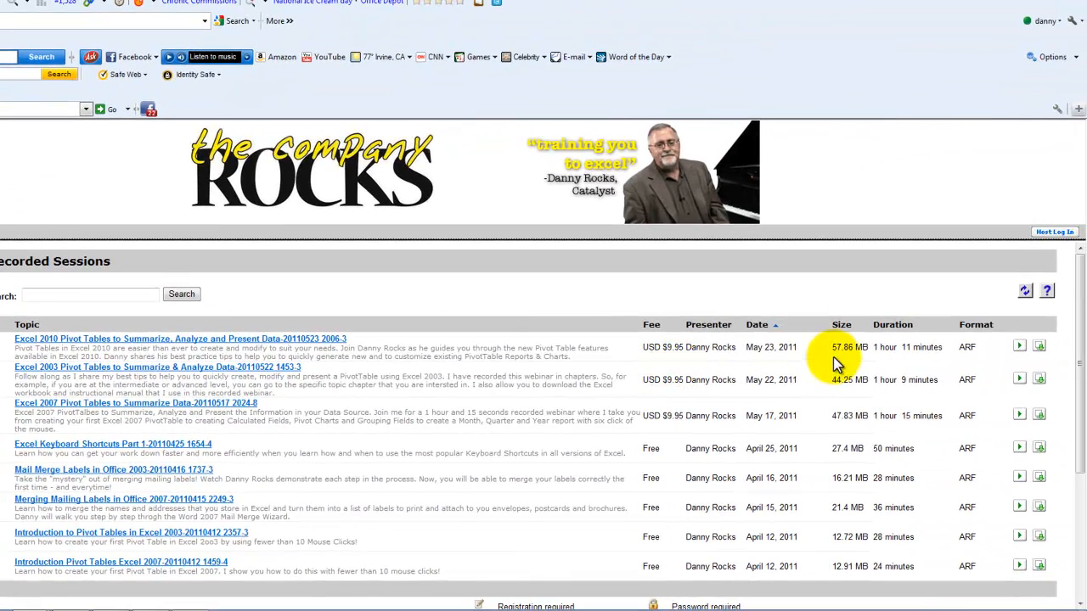
mouse_move(880, 349)
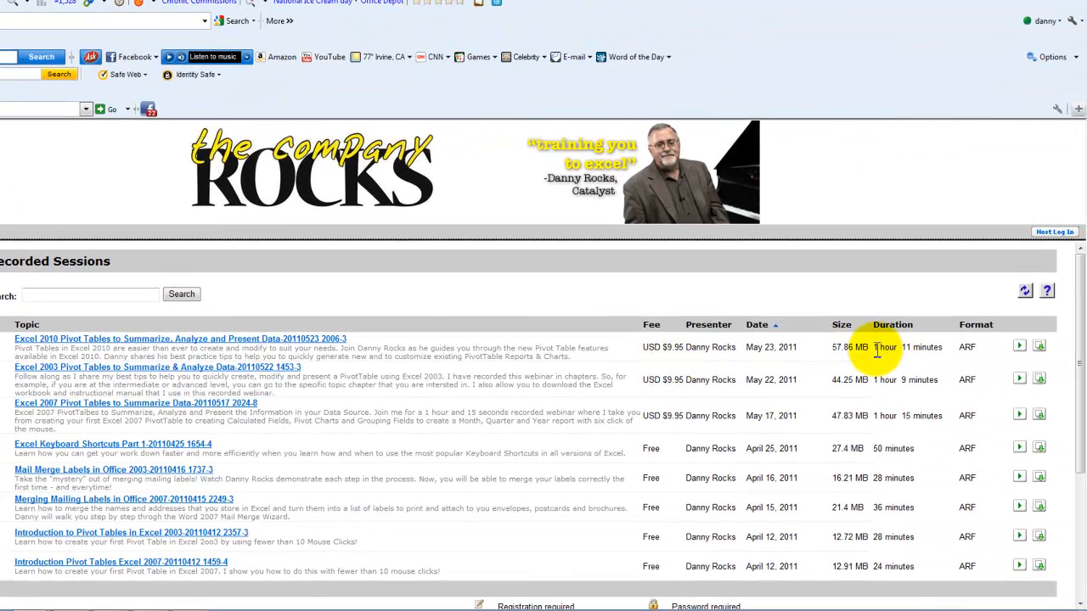
mouse_move(705, 415)
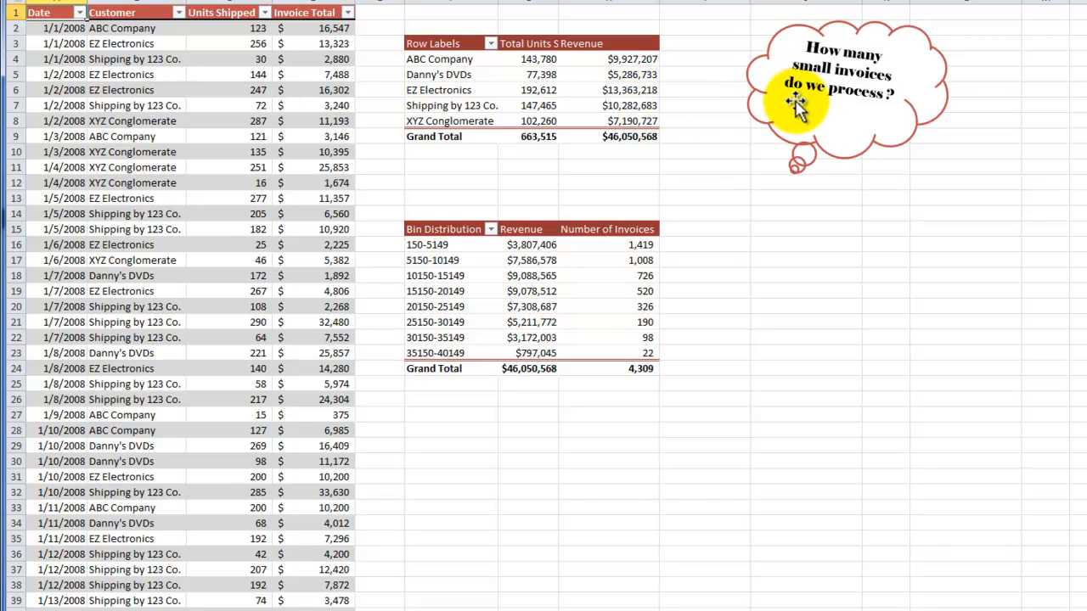
mouse_move(747, 88)
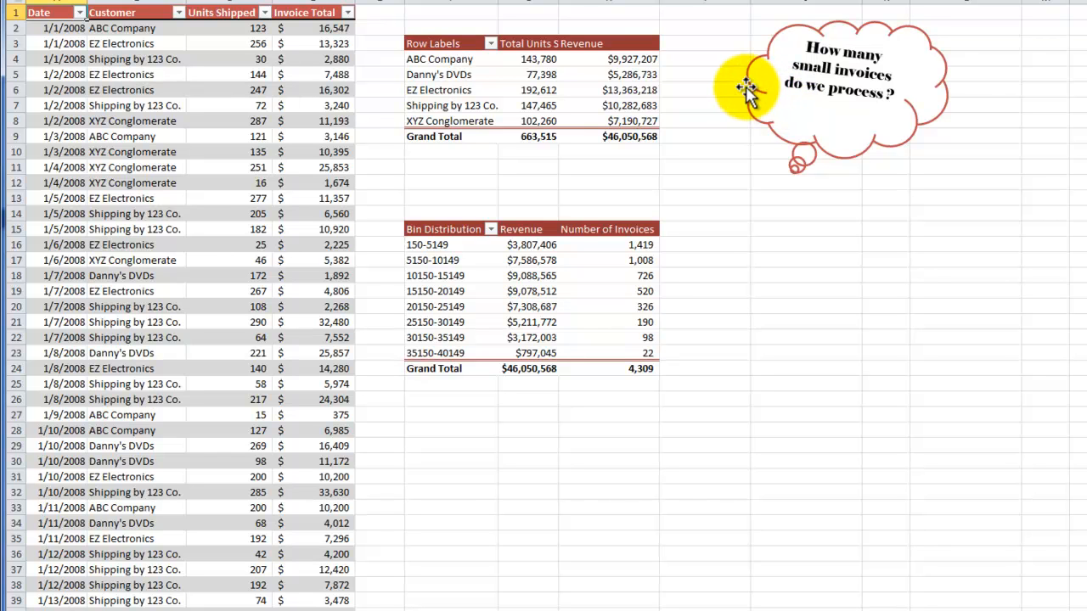